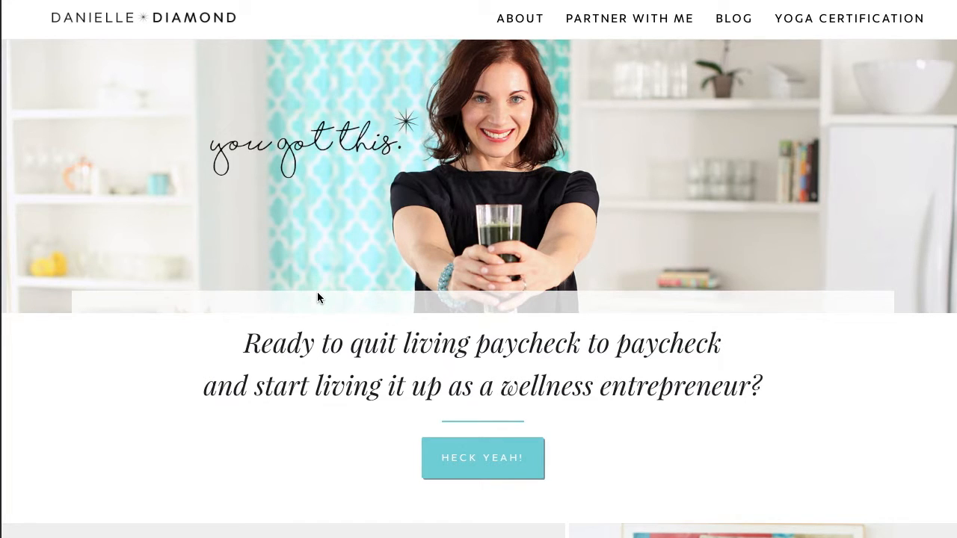
Scroll down through the WordPress dashboard toward the Pages section
scroll(down, 3)
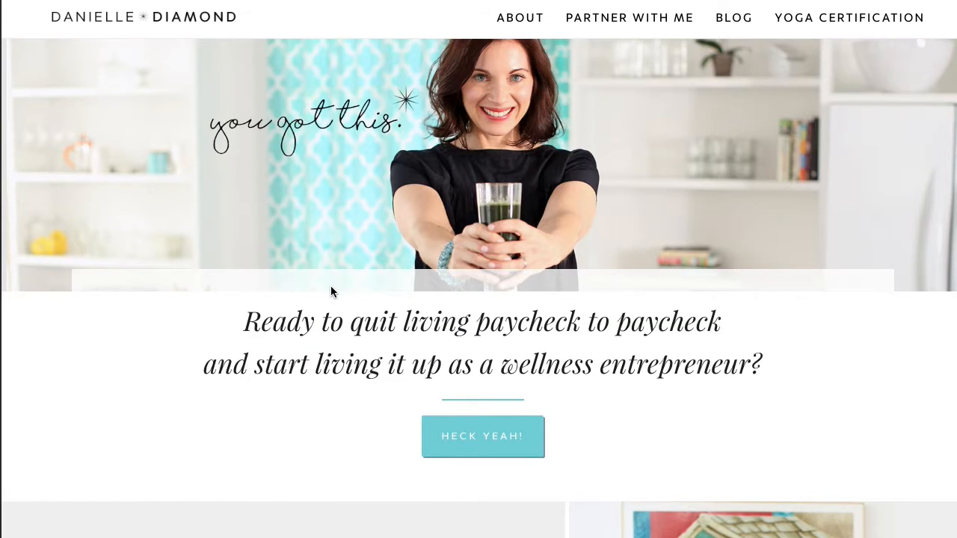
scroll(down, 3)
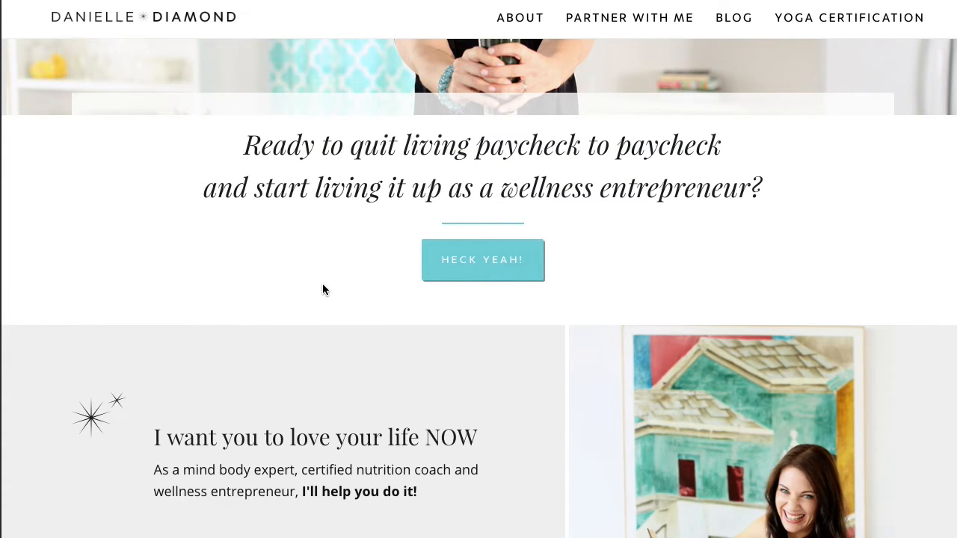
scroll(down, 3)
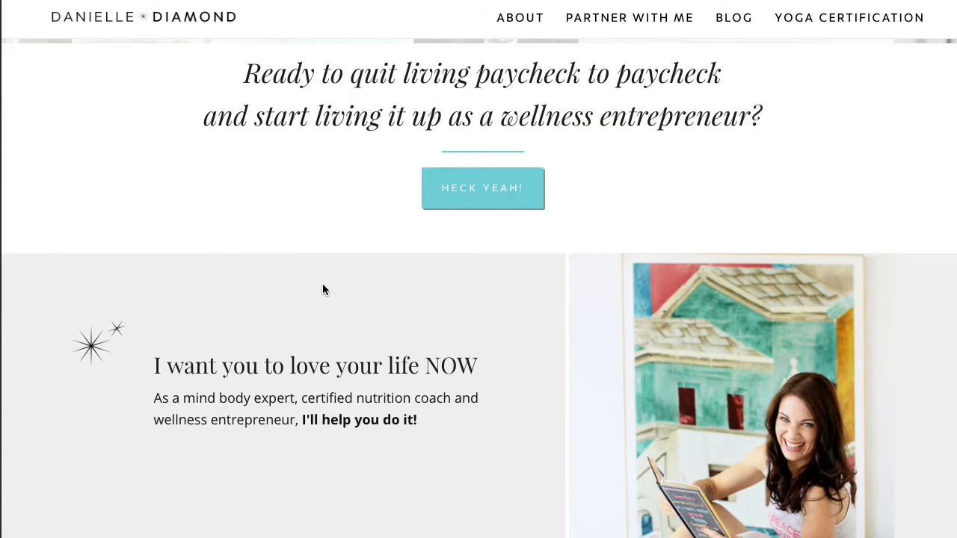
scroll(down, 3)
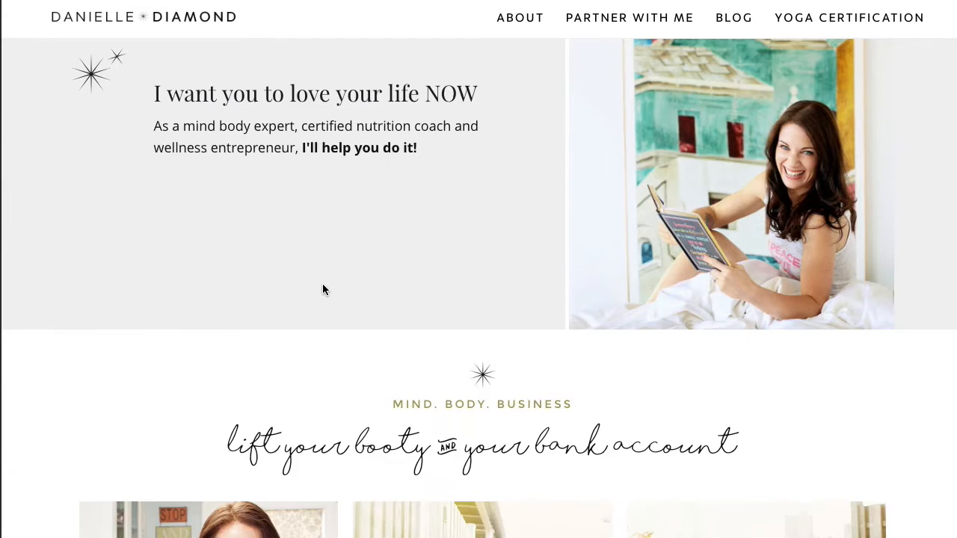
scroll(down, 3)
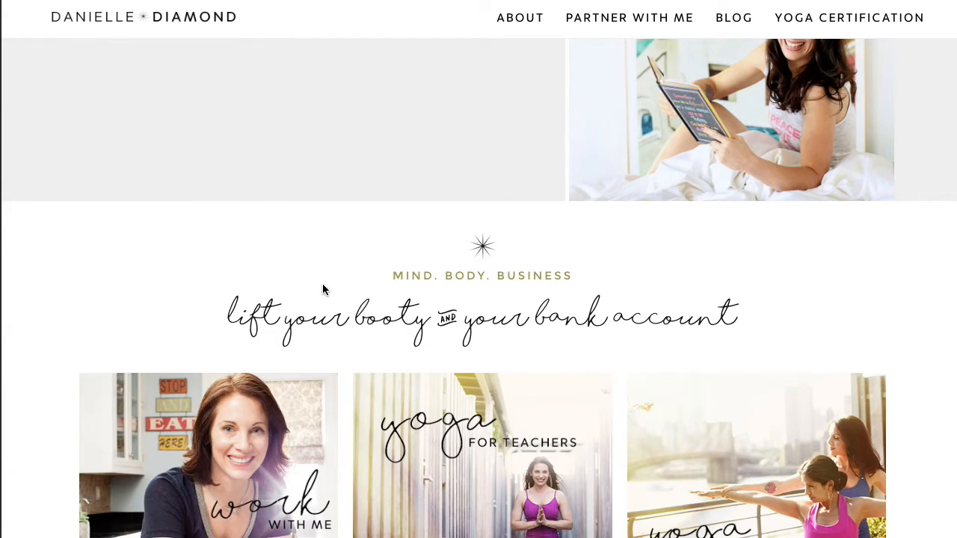
scroll(down, 3)
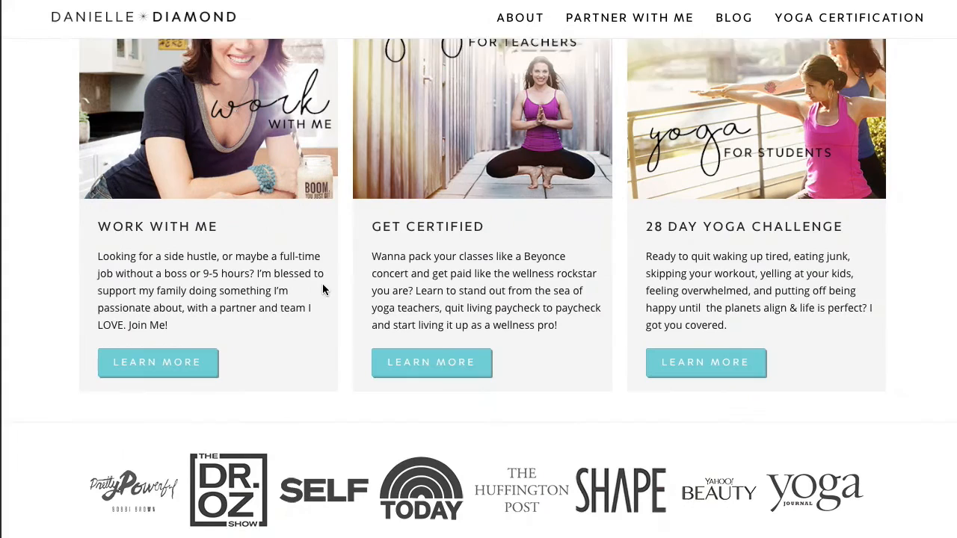
scroll(down, 3)
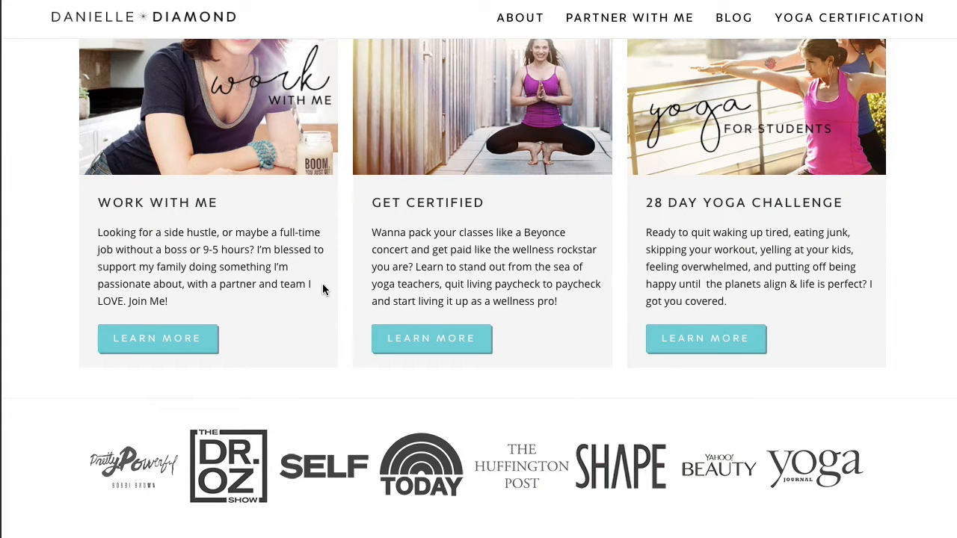
scroll(down, 3)
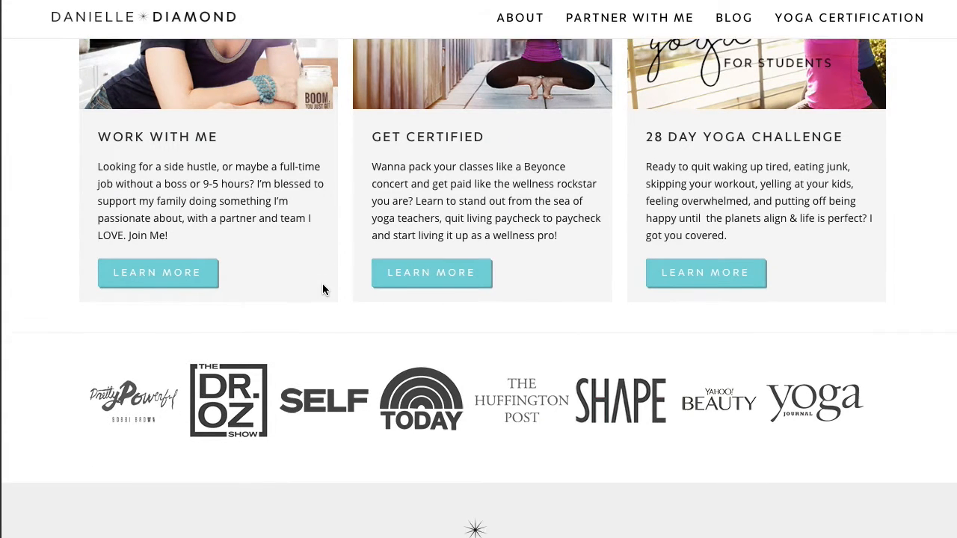
scroll(down, 3)
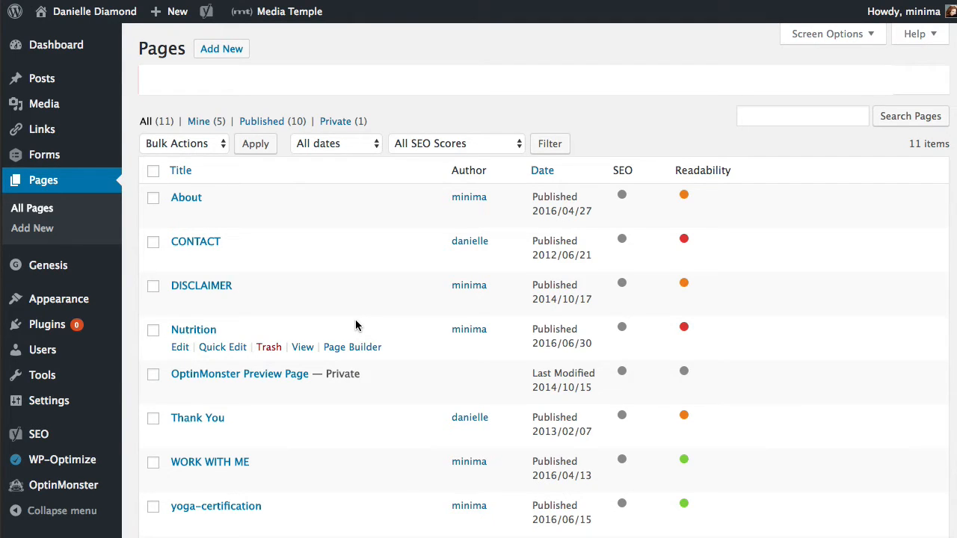
mouse_move(52, 233)
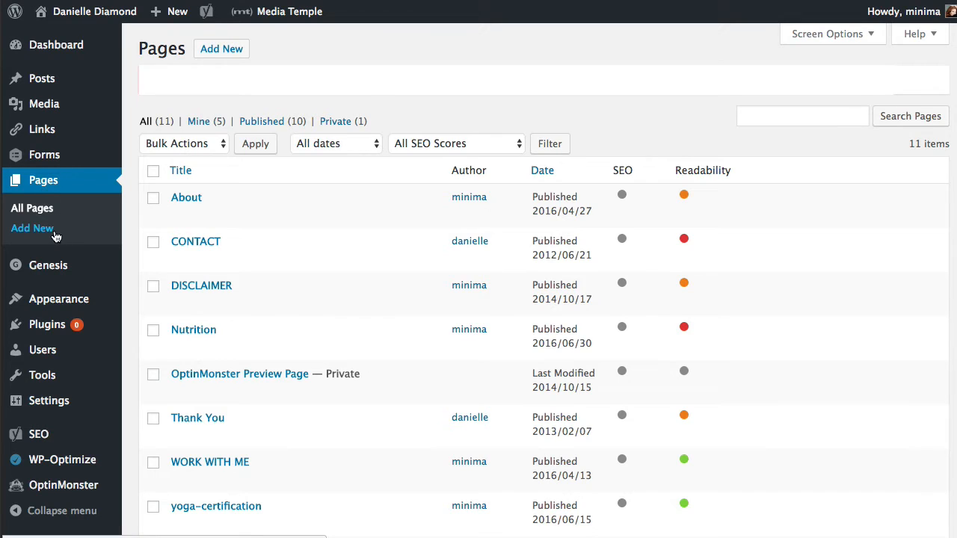
mouse_move(48, 236)
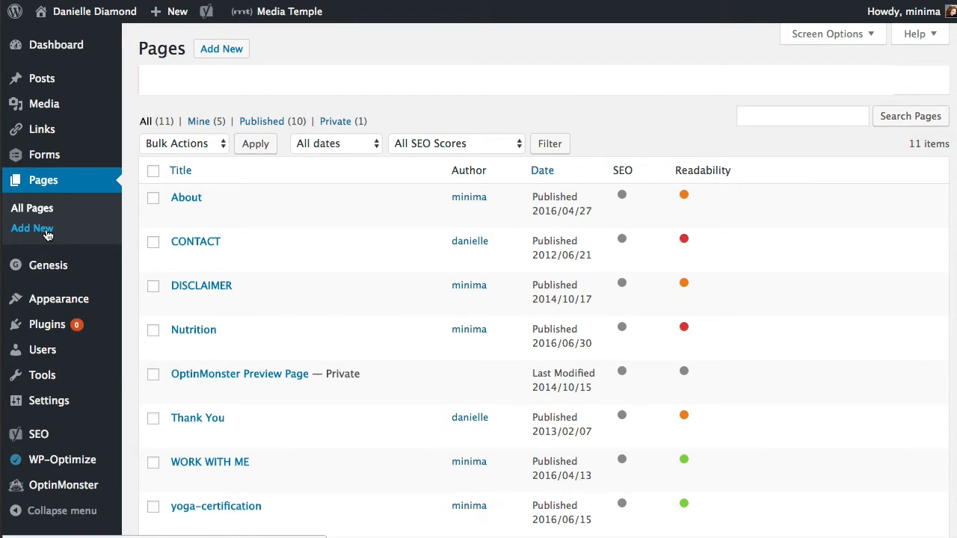
Create a new page titled 'Wellness Pros' and let it autosave as a draft
click(32, 228)
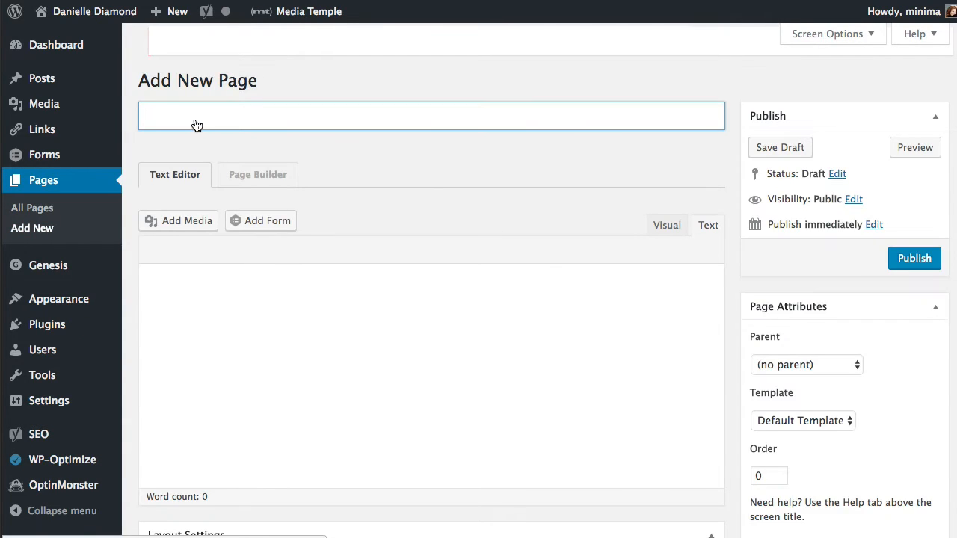
text(Wellness Pr)
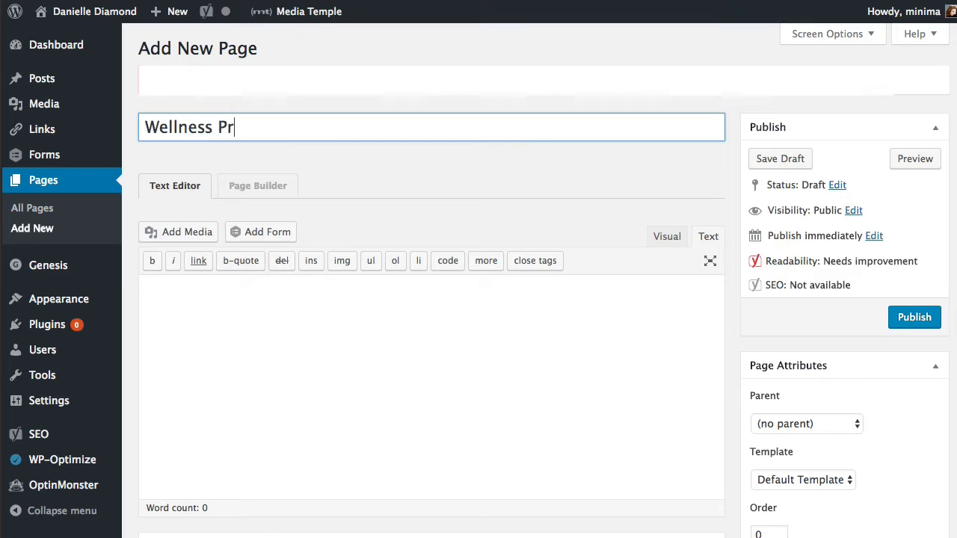
text(os)
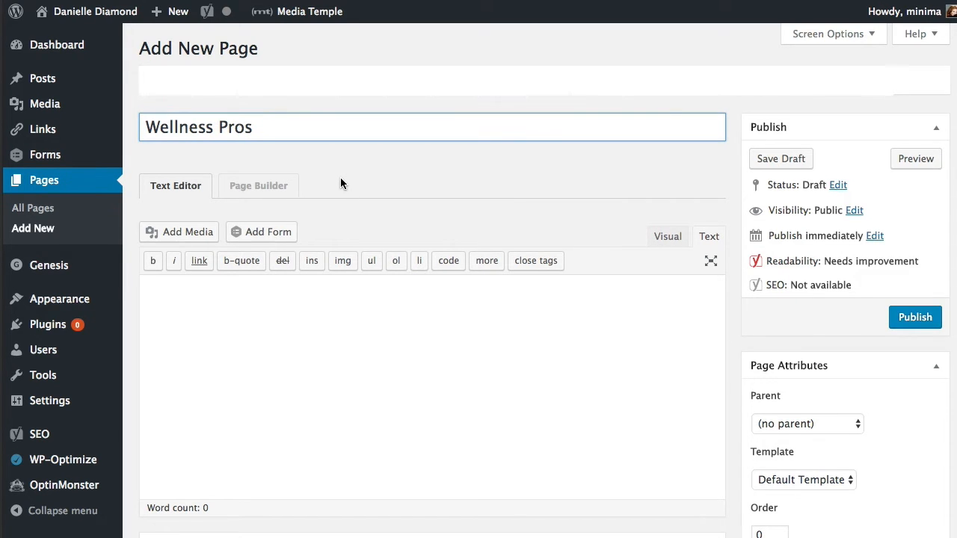
click(781, 159)
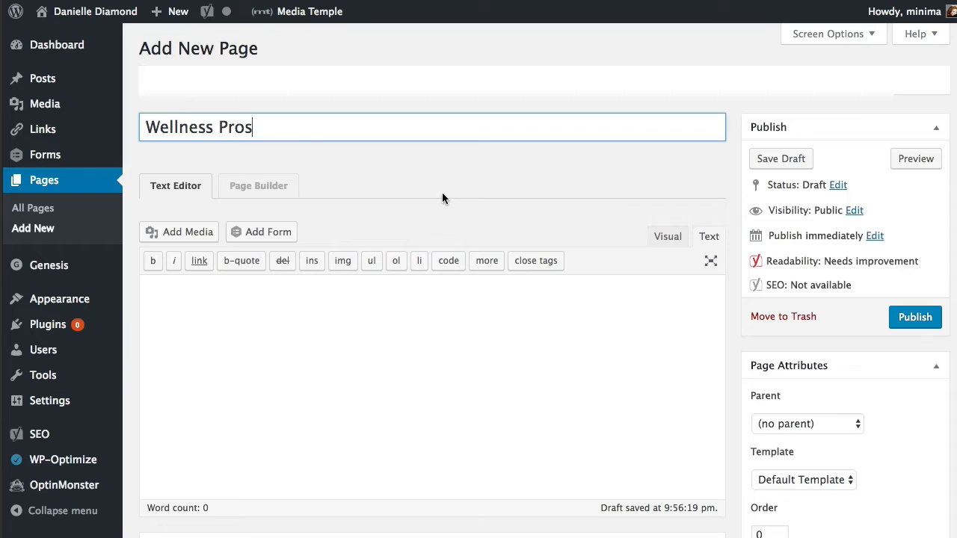
In Genesis Dambuster, enable tweaks, full width, and hide header, navigation, breadcrumbs, title, image and entry header
scroll(down, 3)
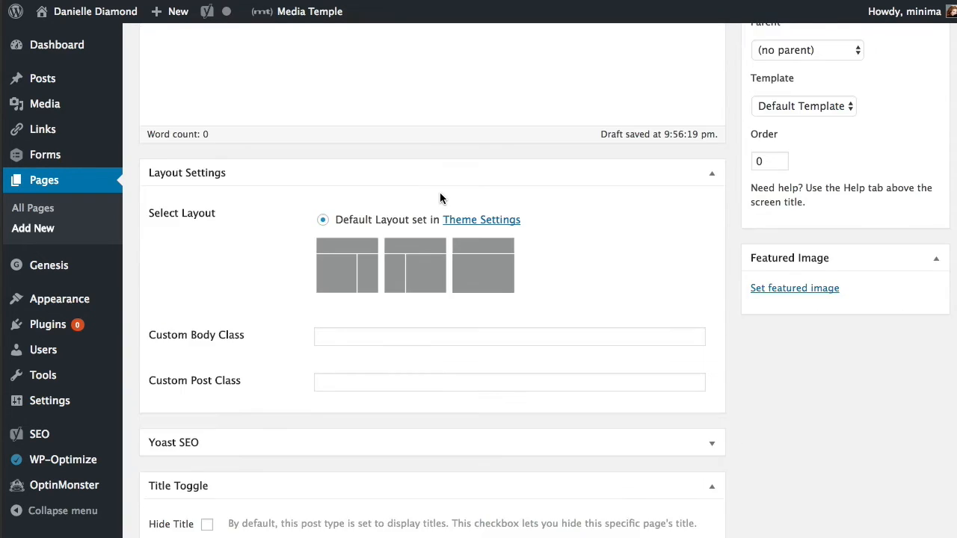
scroll(down, 3)
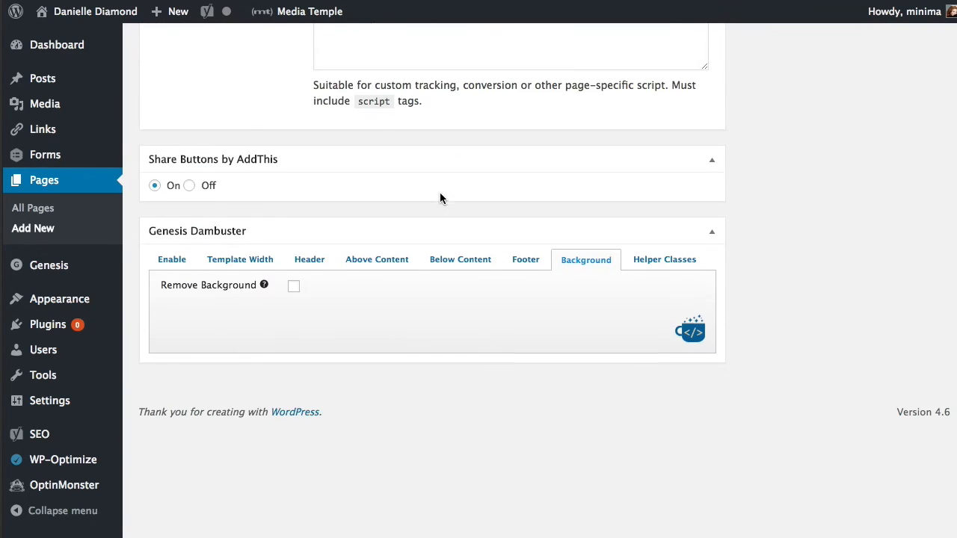
scroll(down, 3)
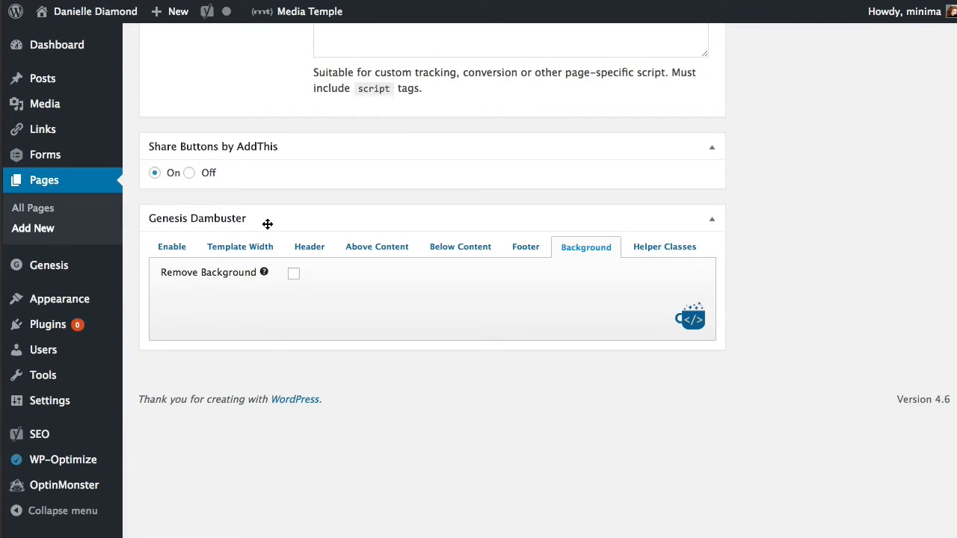
mouse_move(167, 256)
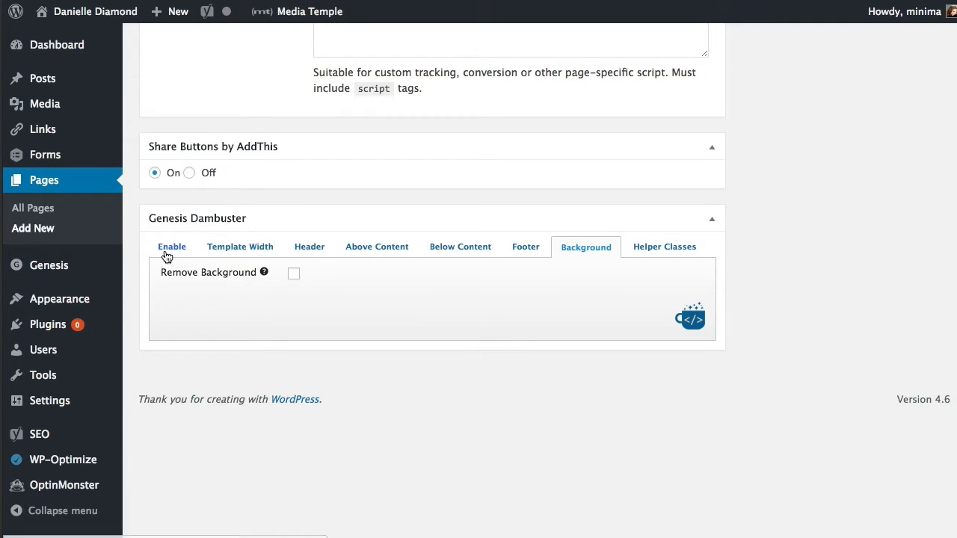
click(171, 247)
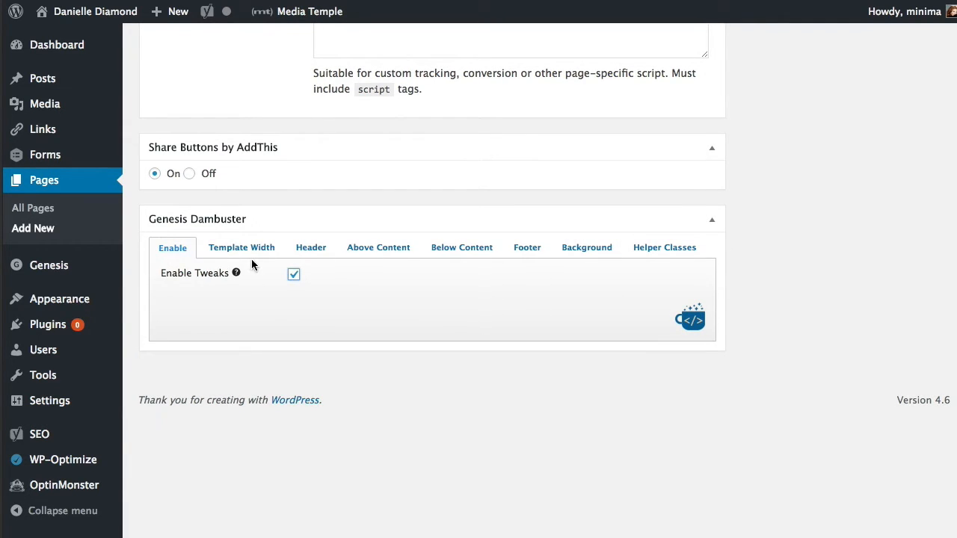
click(241, 247)
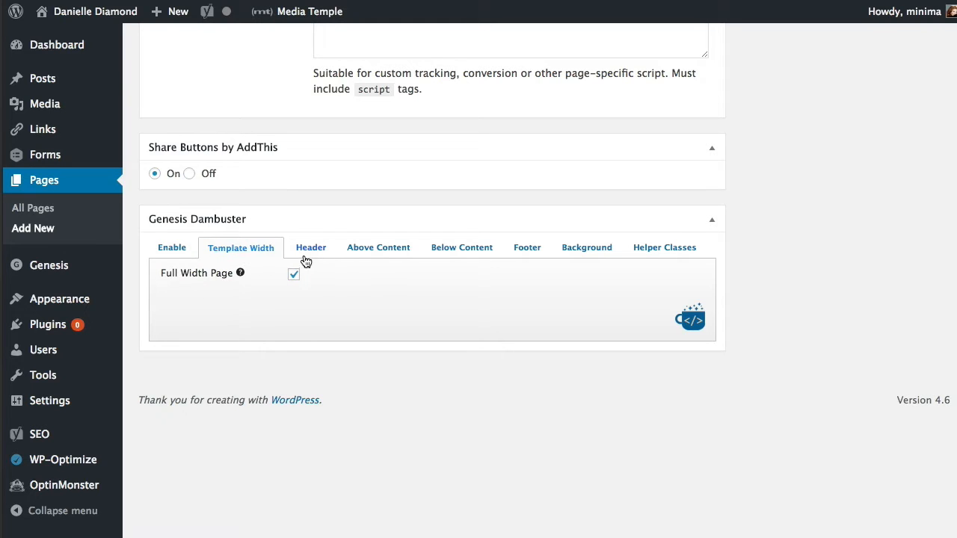
click(310, 247)
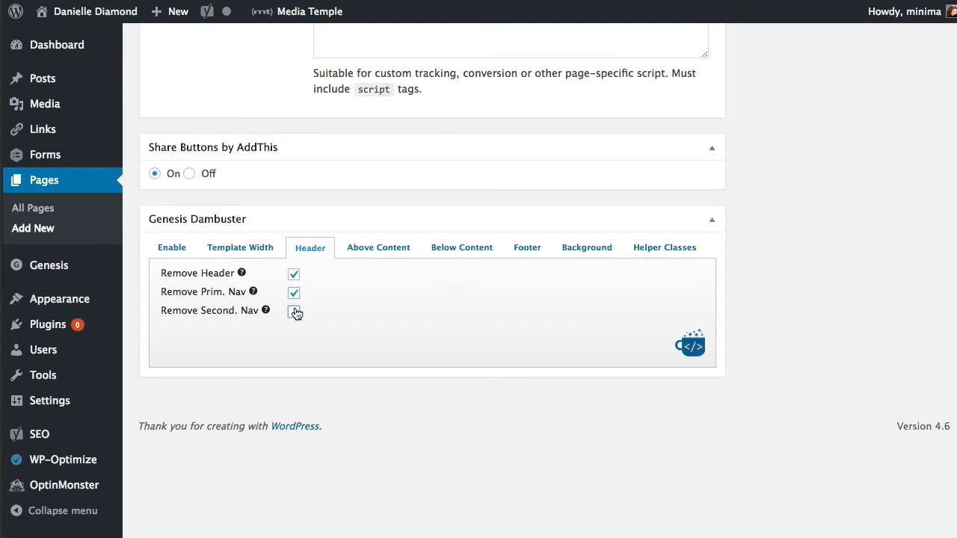
click(377, 248)
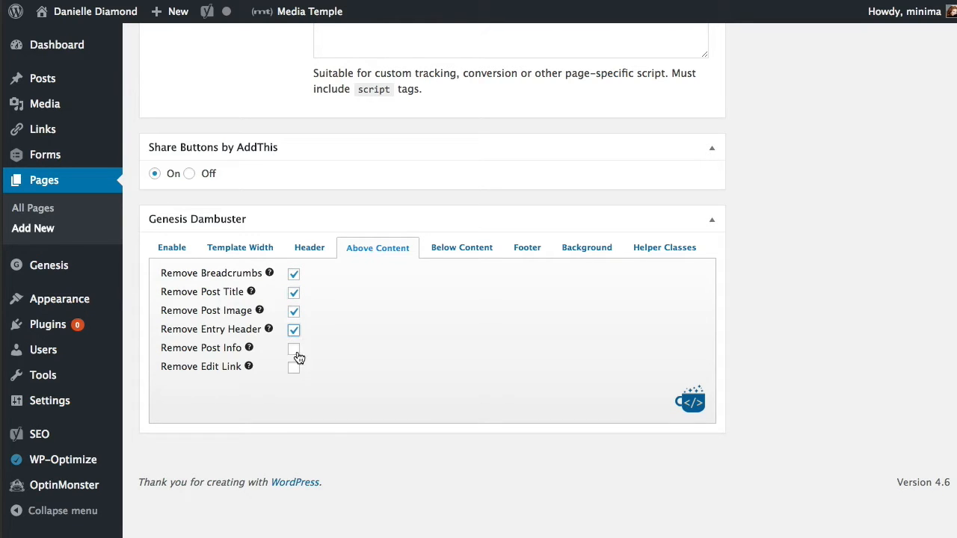
Go through Dambuster's Below Content, Footer and Background tabs
click(462, 248)
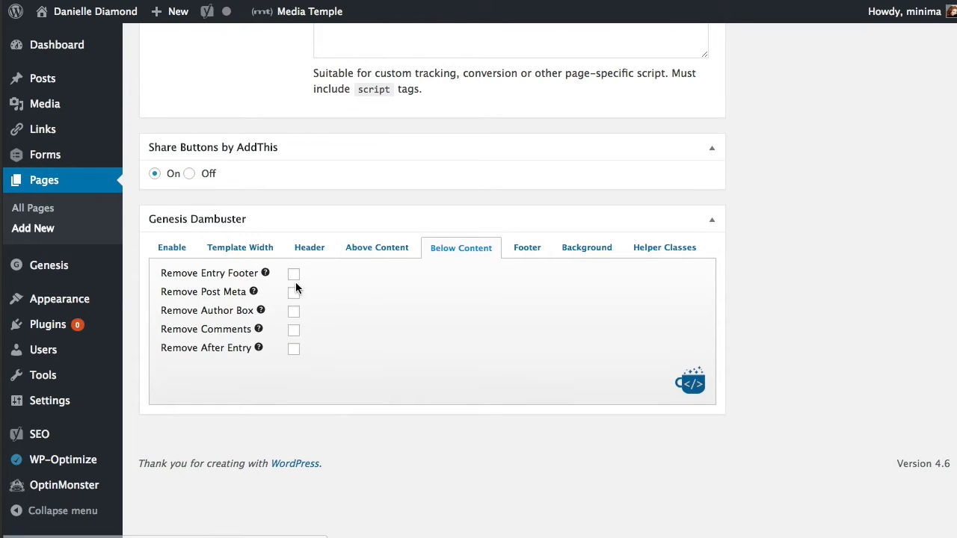
click(526, 247)
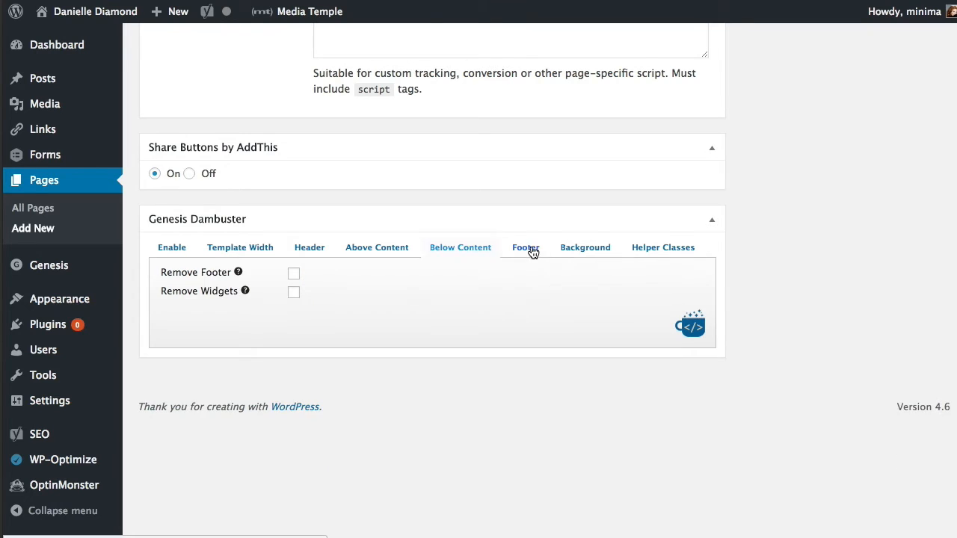
click(585, 248)
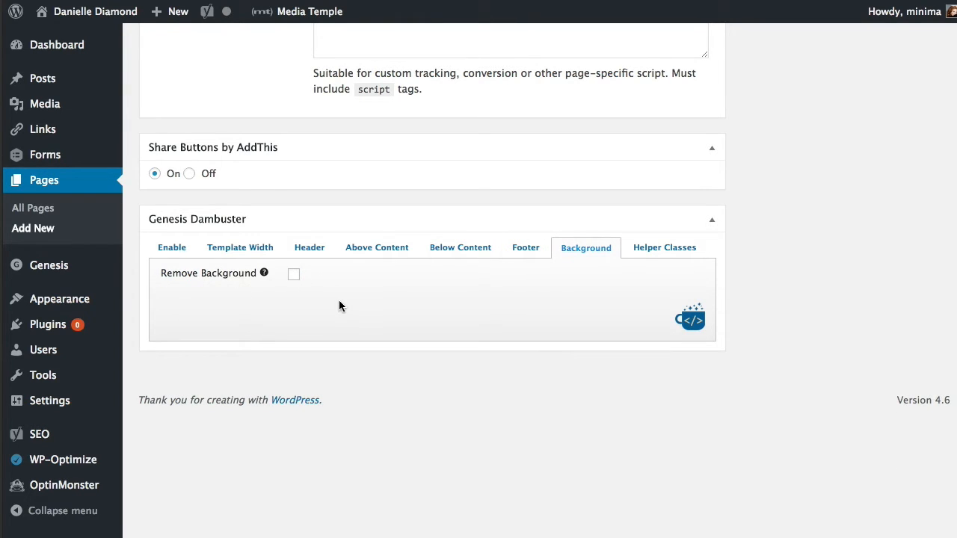
mouse_move(443, 292)
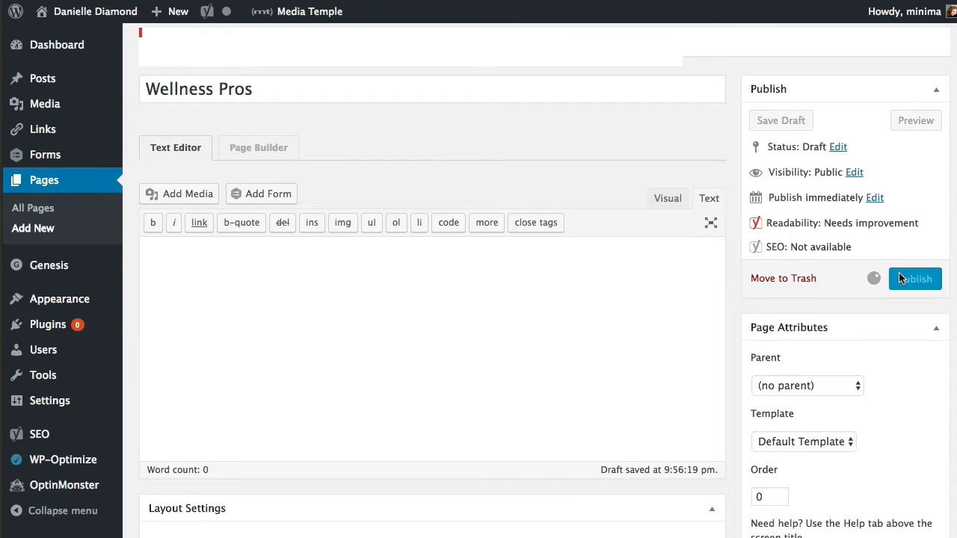
mouse_move(628, 325)
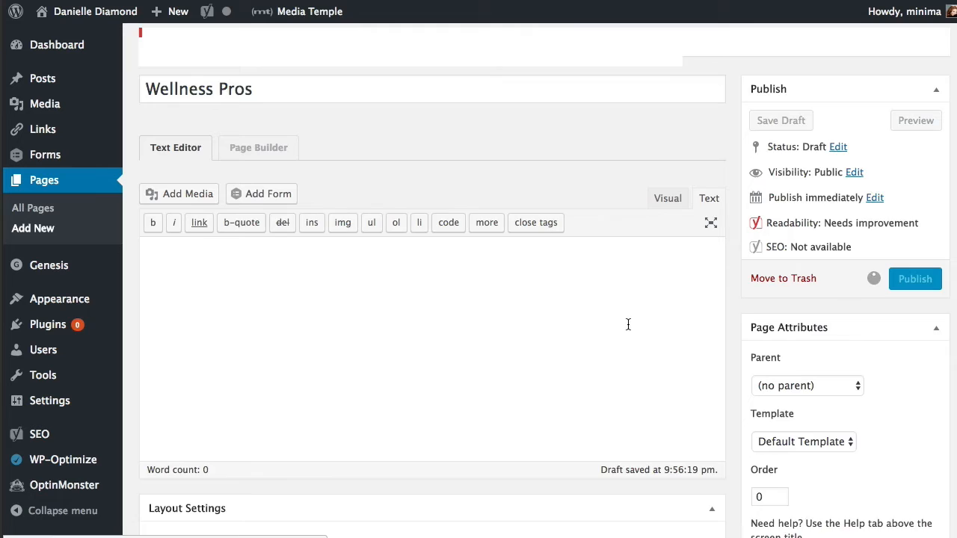
Update the published Wellness Pros page to save its latest changes
scroll(down, 3)
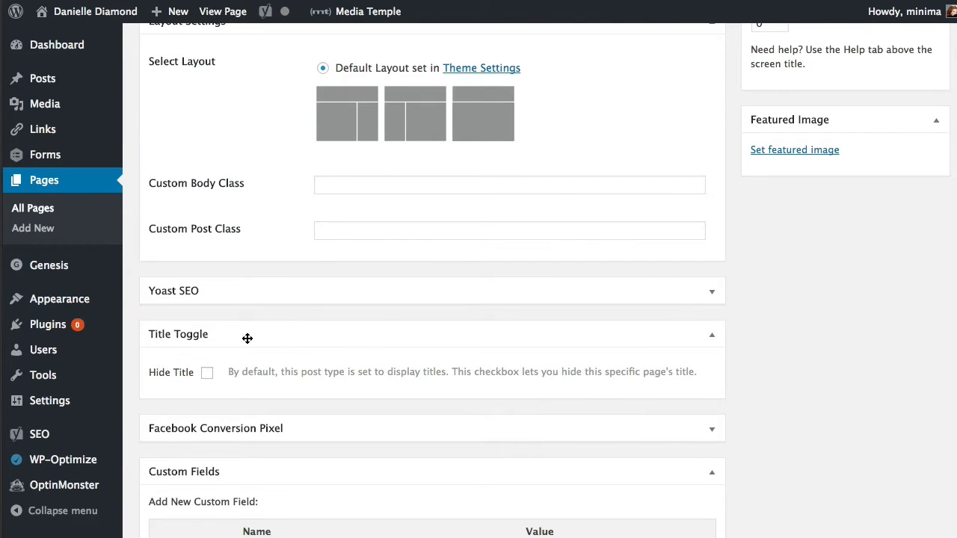
mouse_move(221, 332)
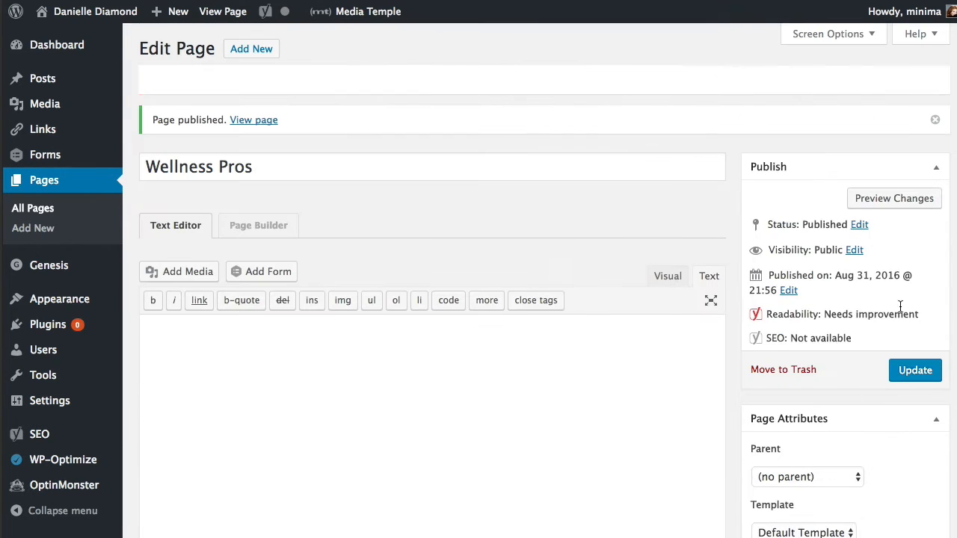
click(916, 370)
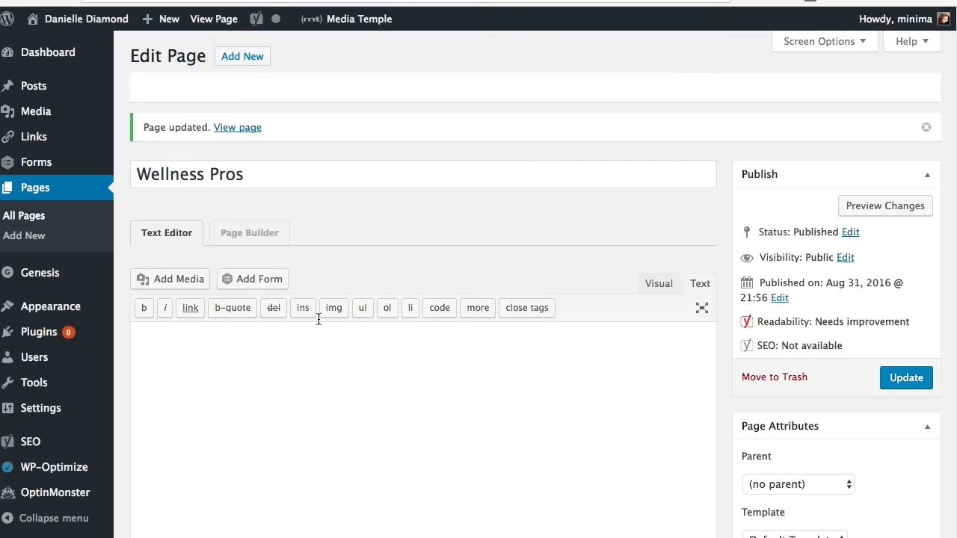
Launch Beaver Builder on Wellness Pros and apply the Zen Life landing page template
click(249, 232)
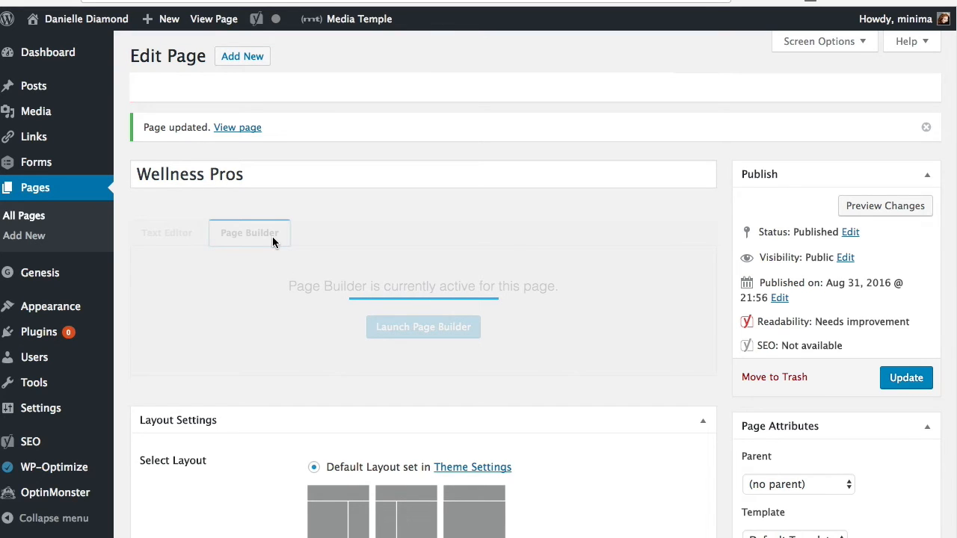
click(423, 326)
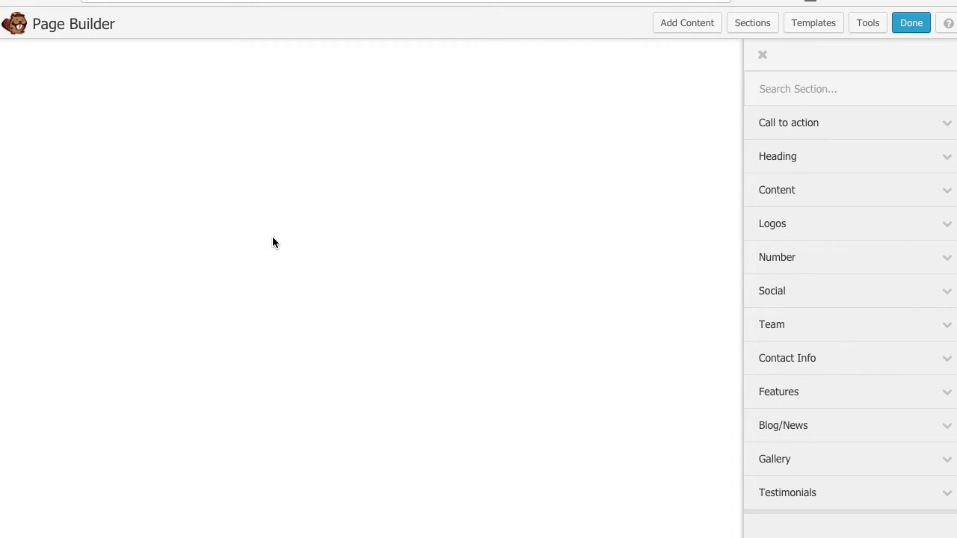
click(813, 23)
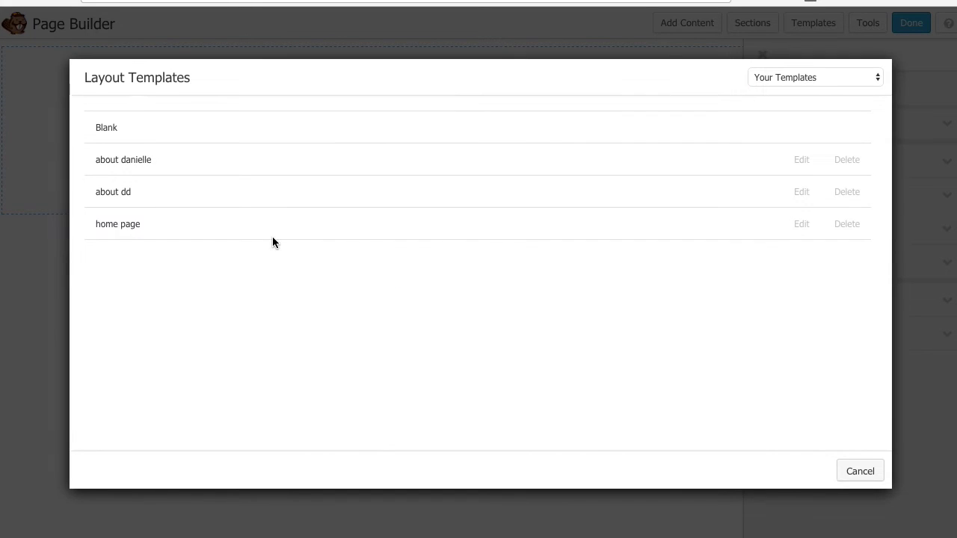
mouse_move(382, 146)
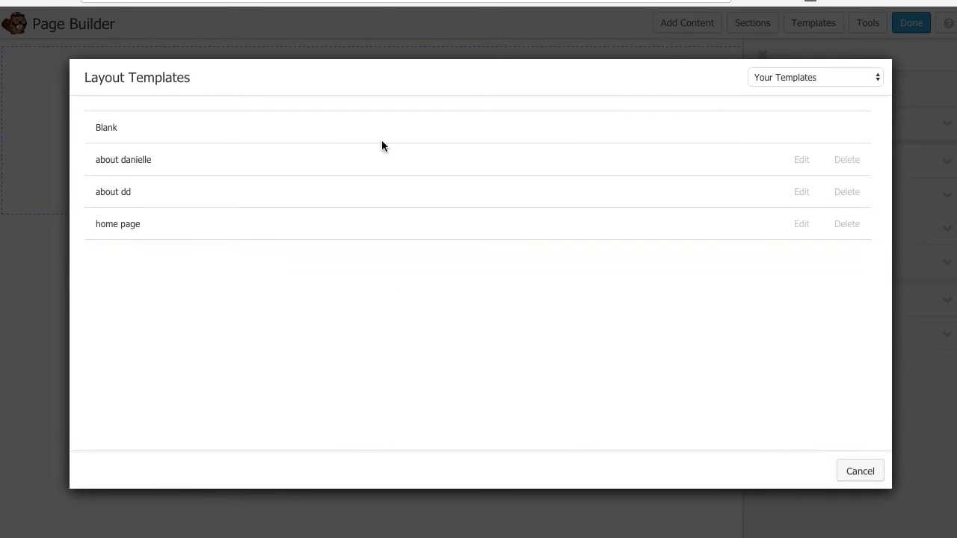
click(815, 77)
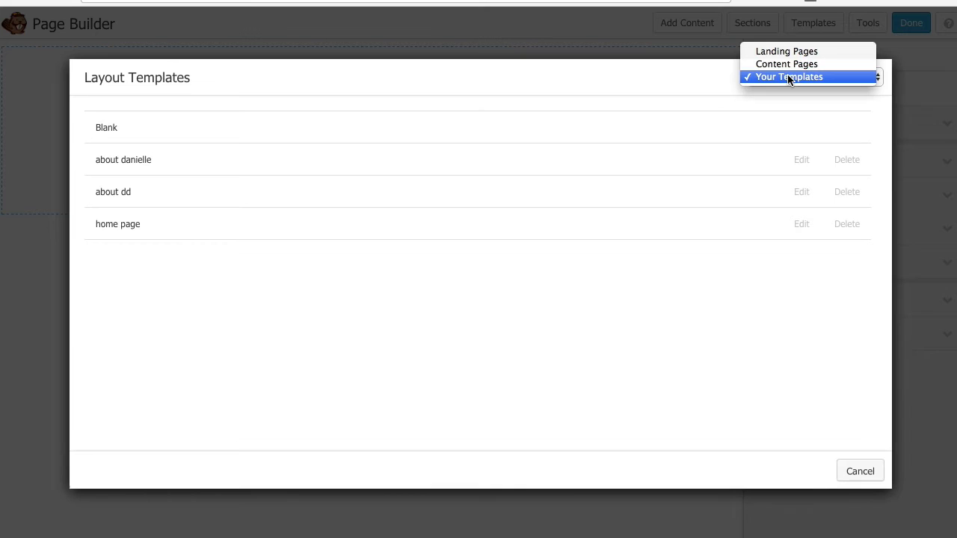
click(786, 51)
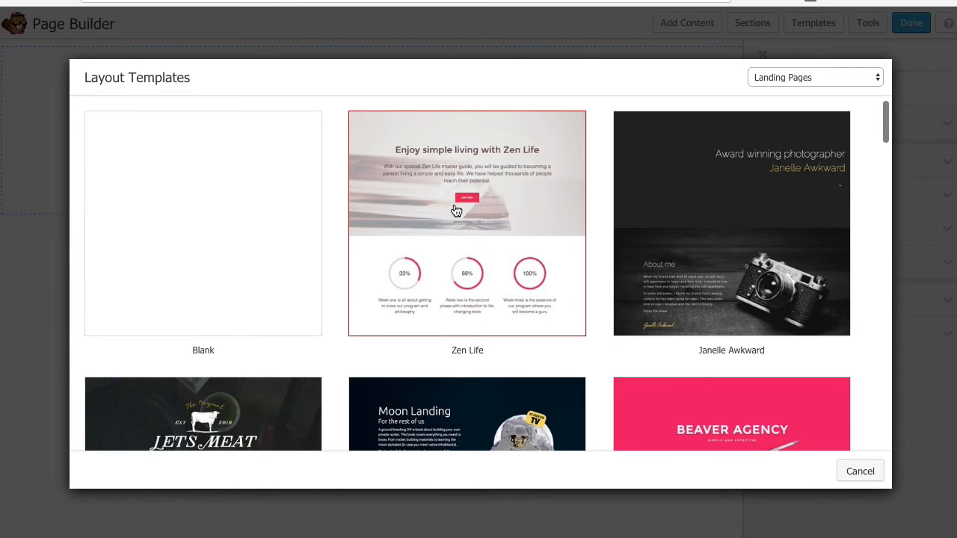
click(466, 223)
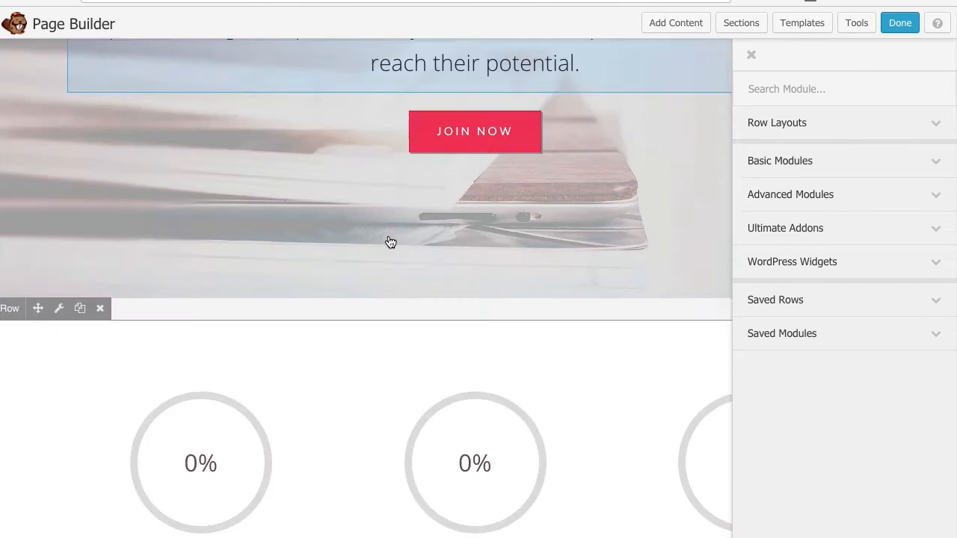
scroll(down, 3)
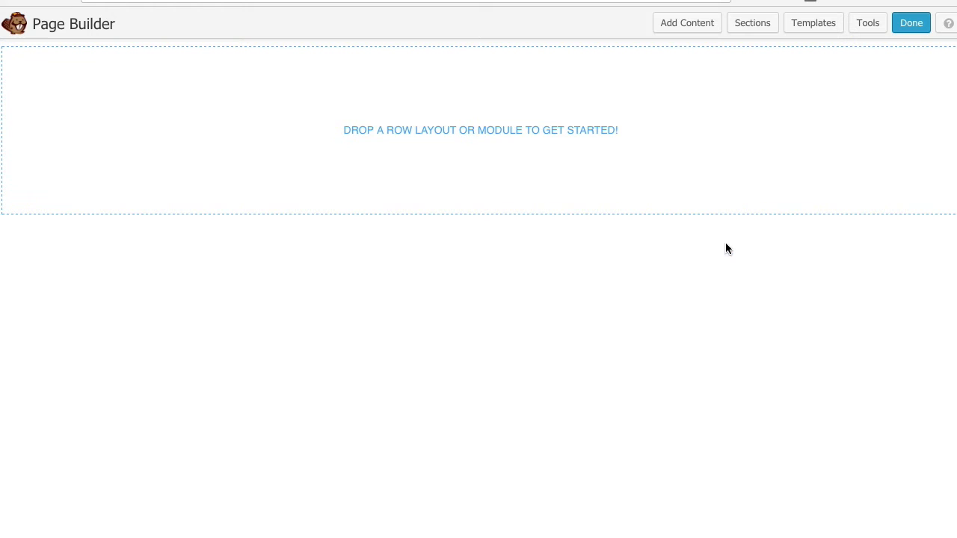
mouse_move(736, 247)
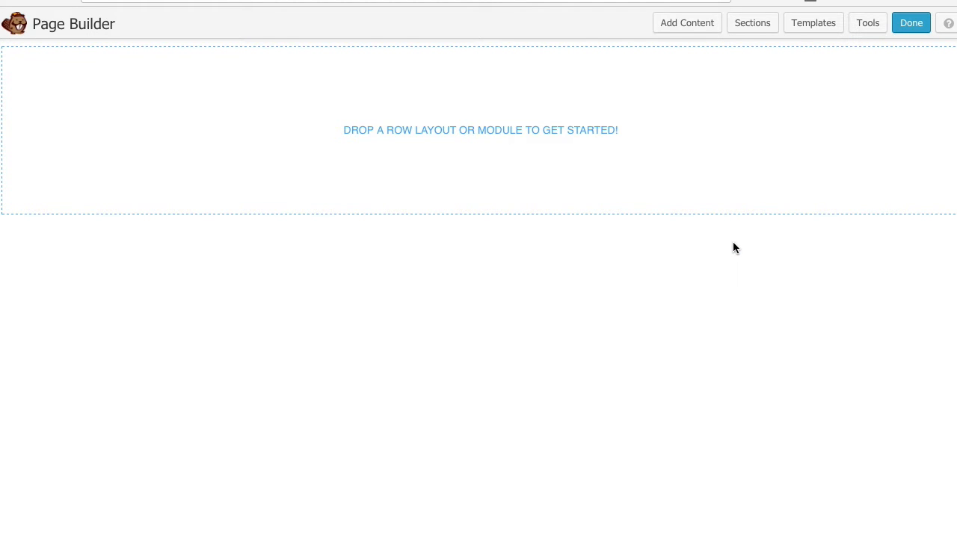
mouse_move(687, 23)
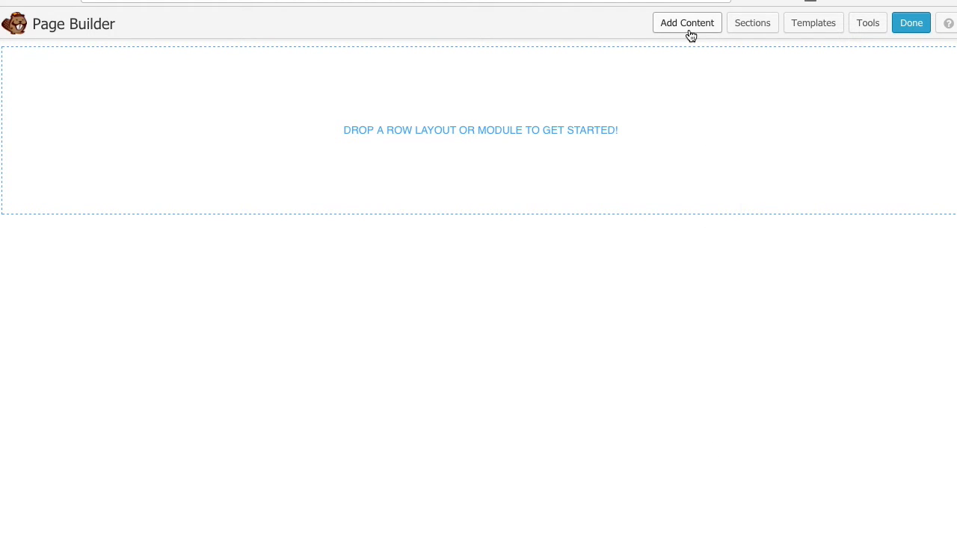
Open Beaver Builder's content panel to place a 2 Columns row
click(686, 23)
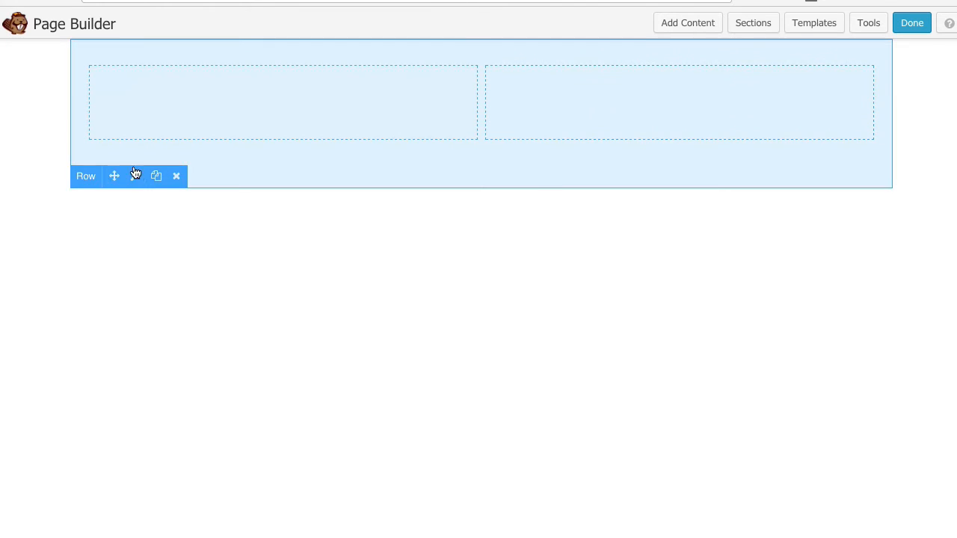
mouse_move(136, 176)
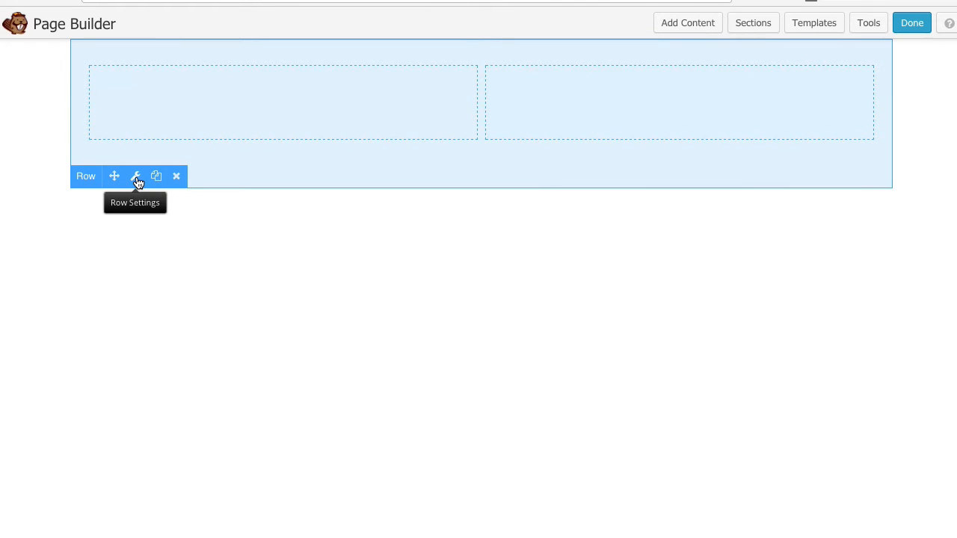
In Row Settings, set Width to Full Width and Height to Full Height
click(136, 175)
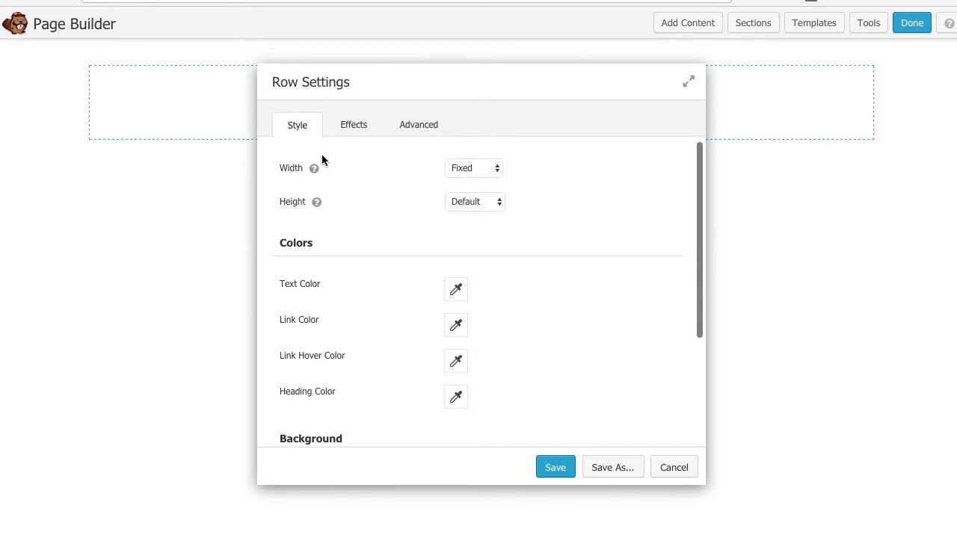
mouse_move(546, 150)
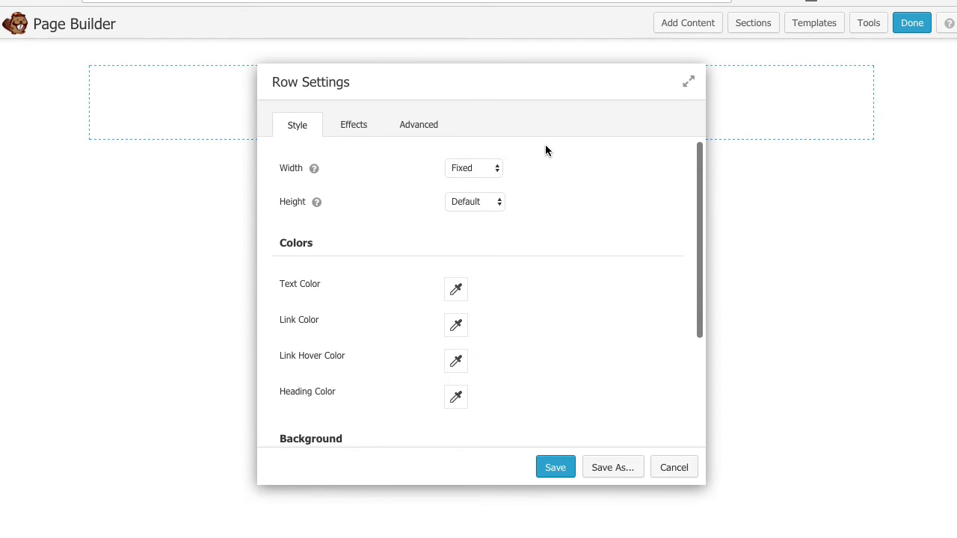
click(474, 167)
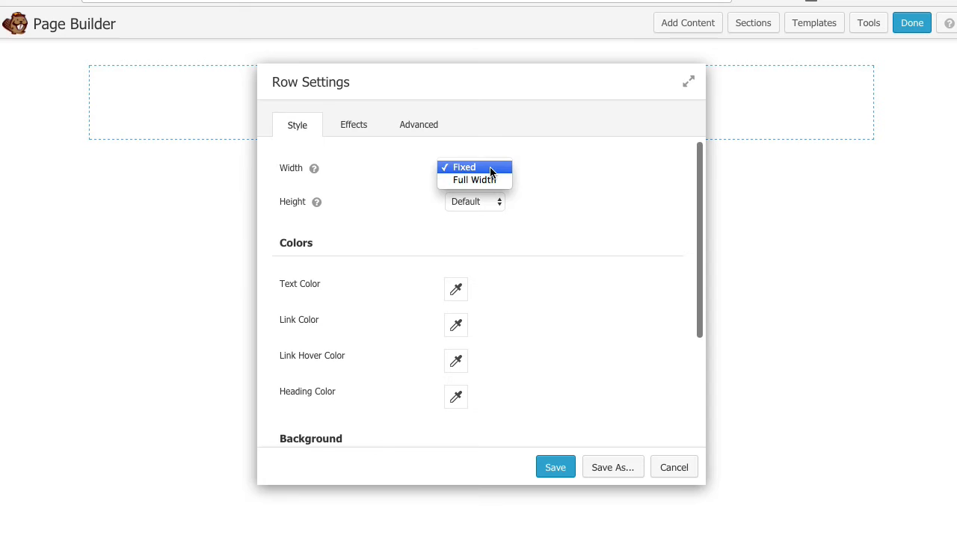
click(474, 179)
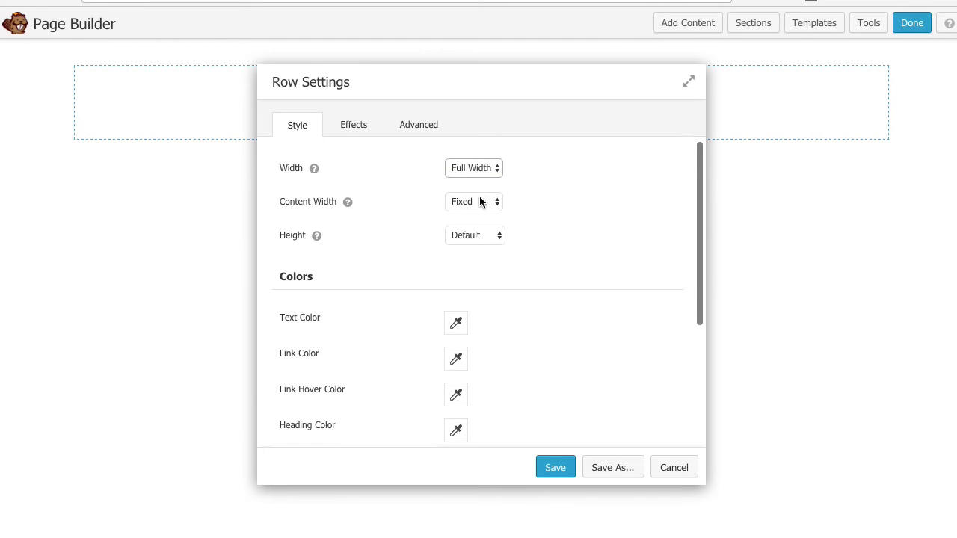
mouse_move(480, 200)
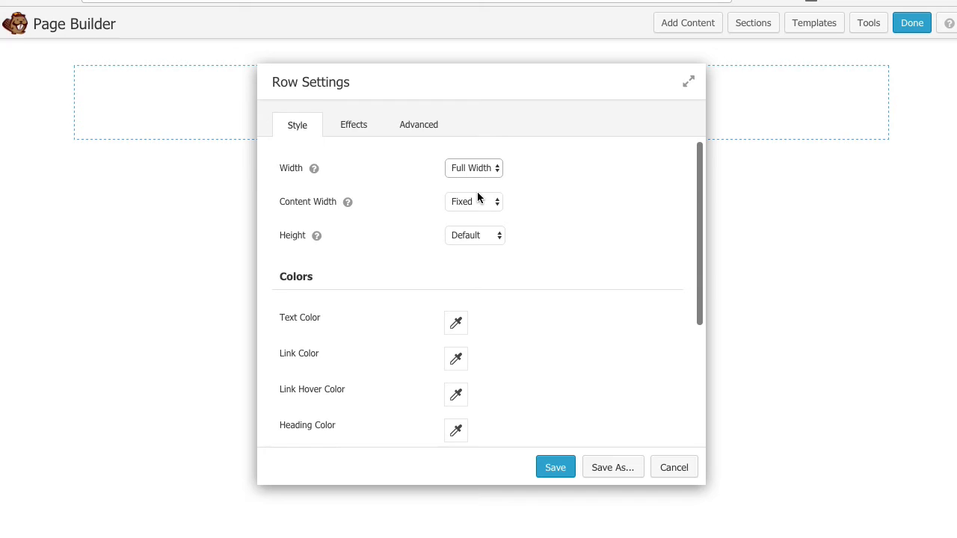
mouse_move(494, 240)
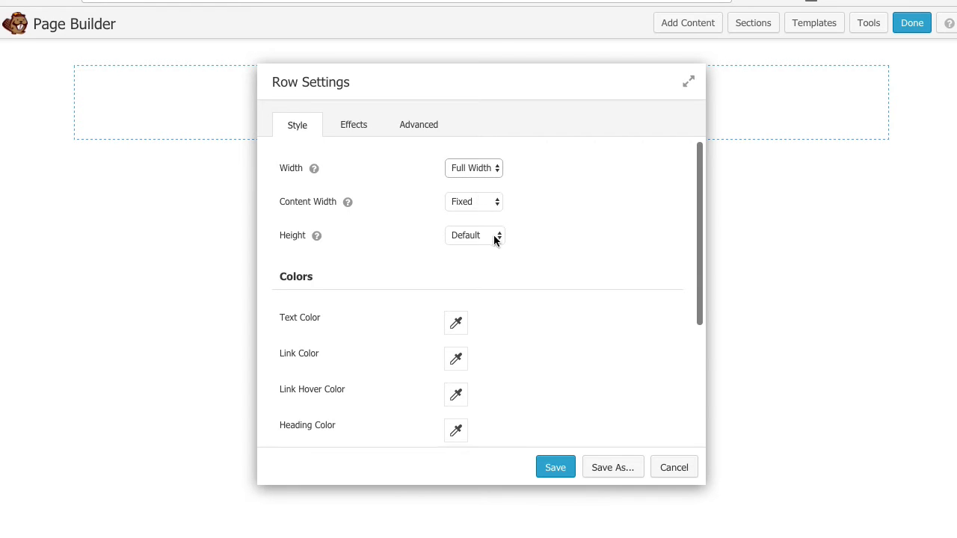
click(475, 235)
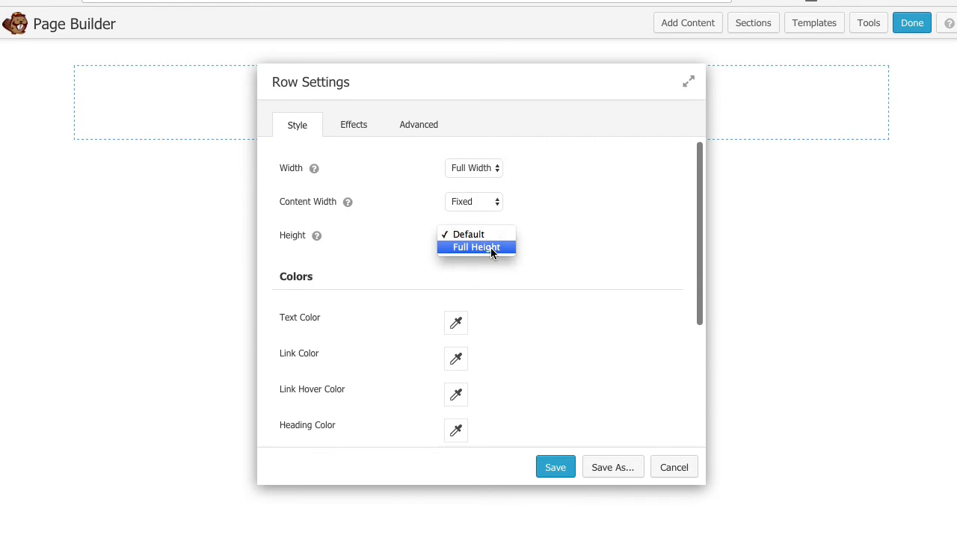
click(476, 246)
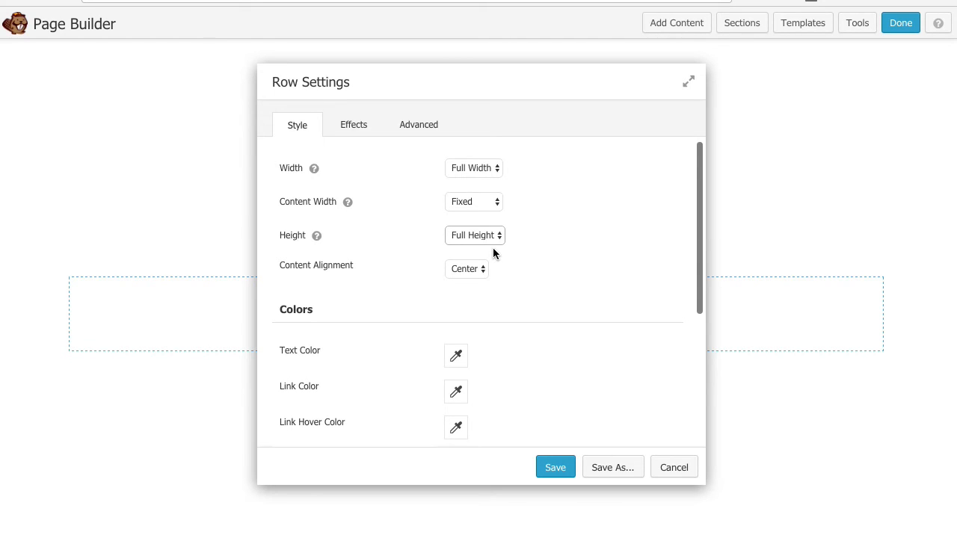
mouse_move(598, 198)
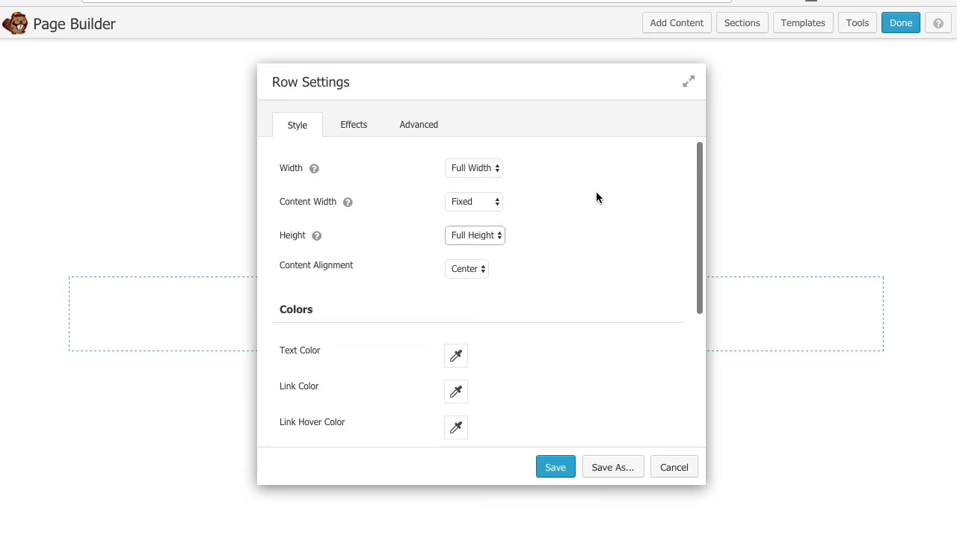
Set the row background to the photo of the woman with green juice, then save
scroll(down, 3)
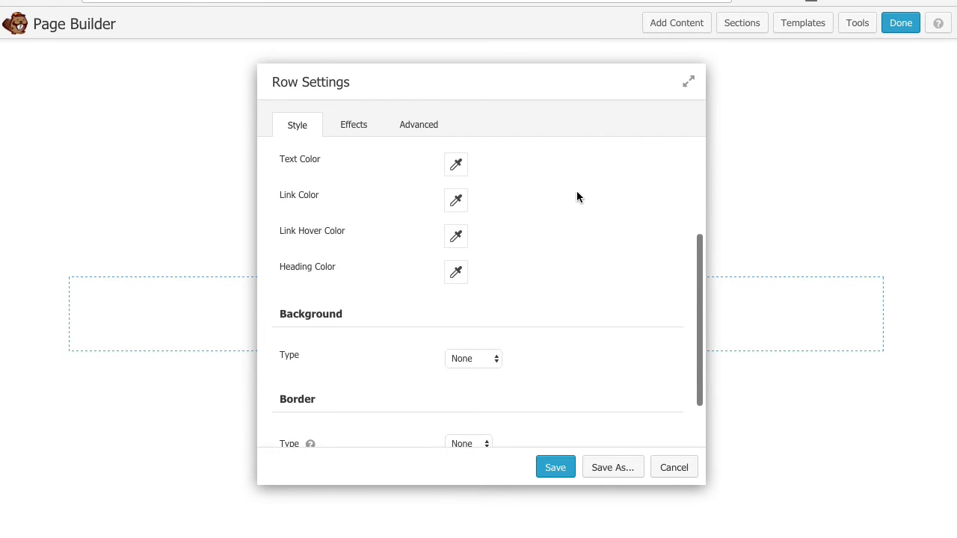
click(472, 358)
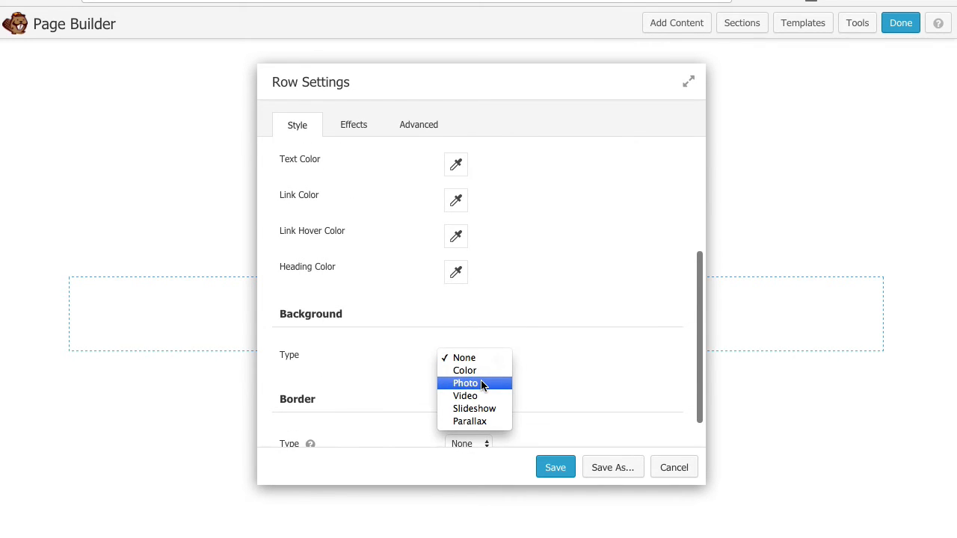
click(465, 383)
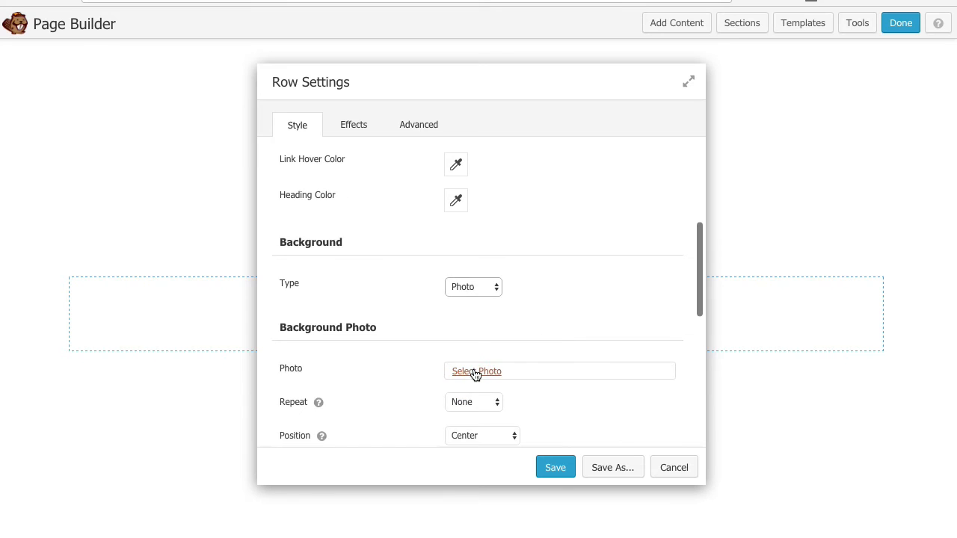
click(476, 371)
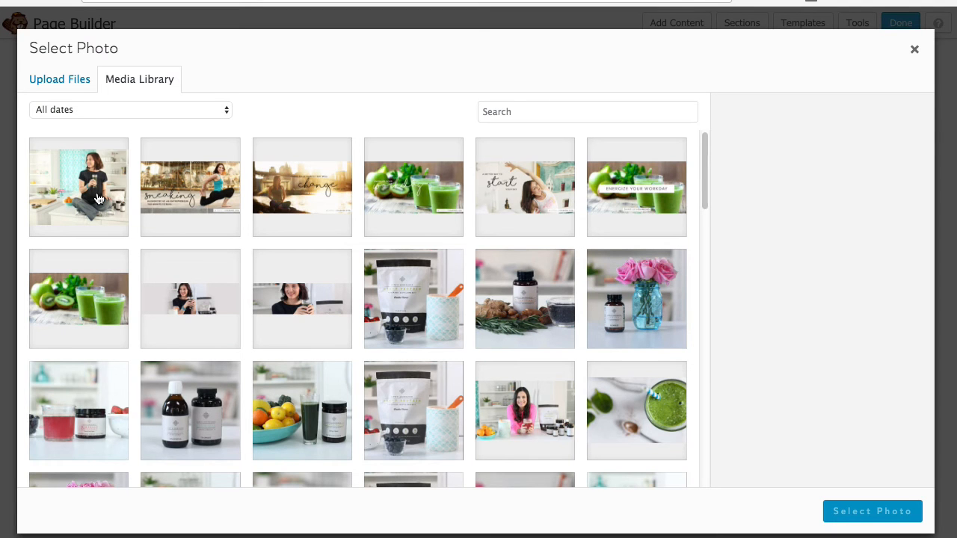
click(78, 187)
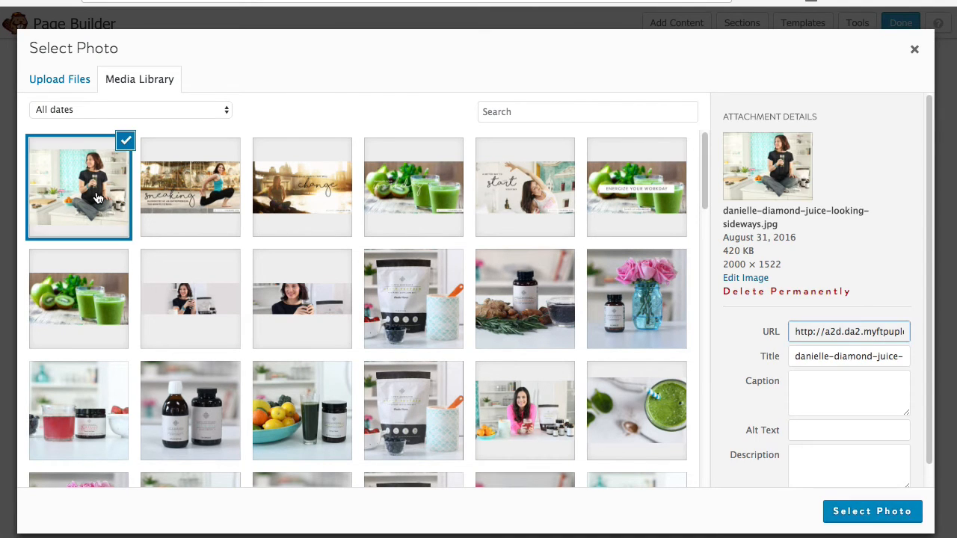
click(872, 511)
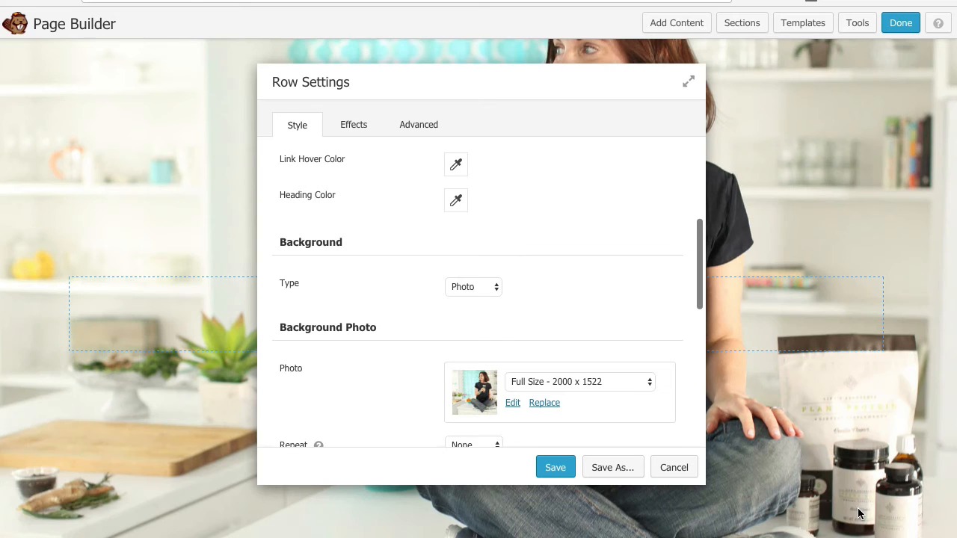
scroll(down, 3)
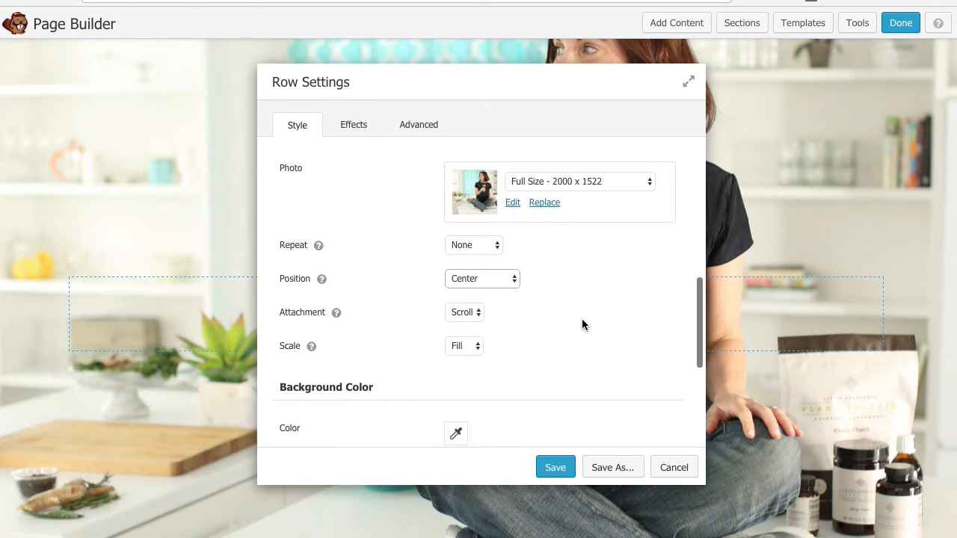
scroll(down, 3)
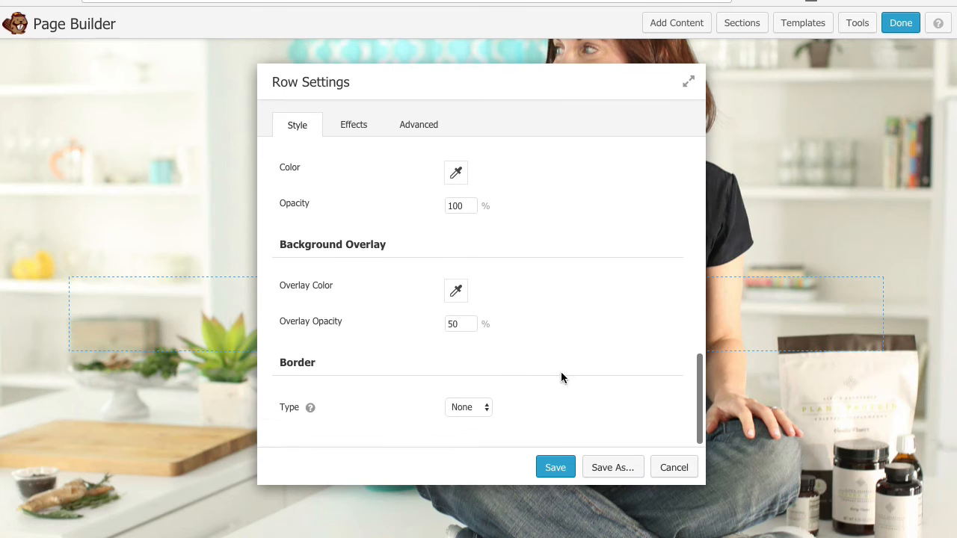
click(555, 466)
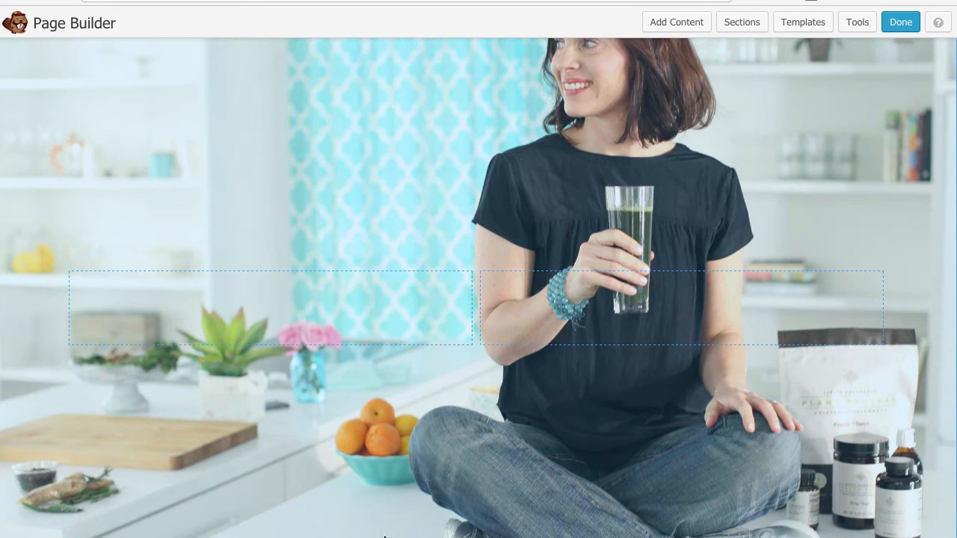
mouse_move(399, 465)
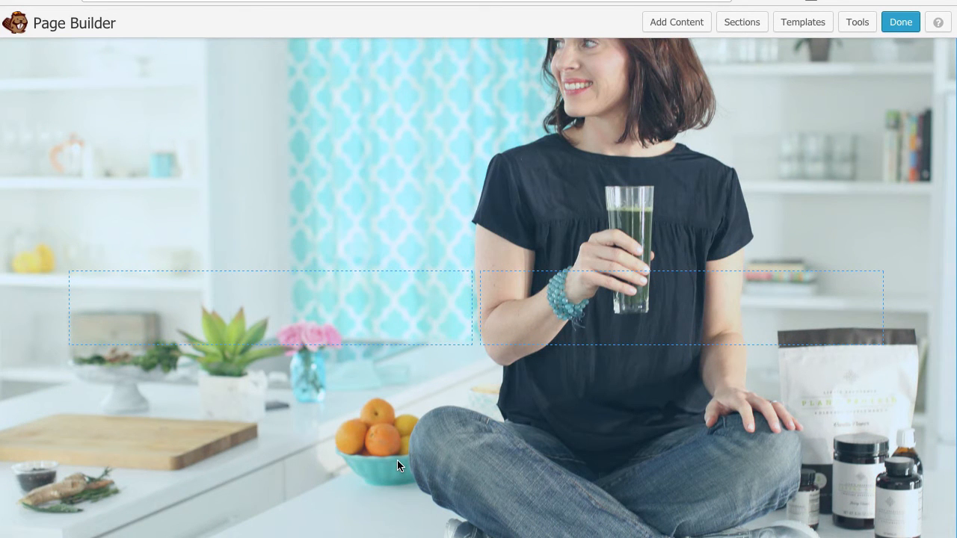
Drop a Text Editor module into the photo row and begin editing its text
click(676, 22)
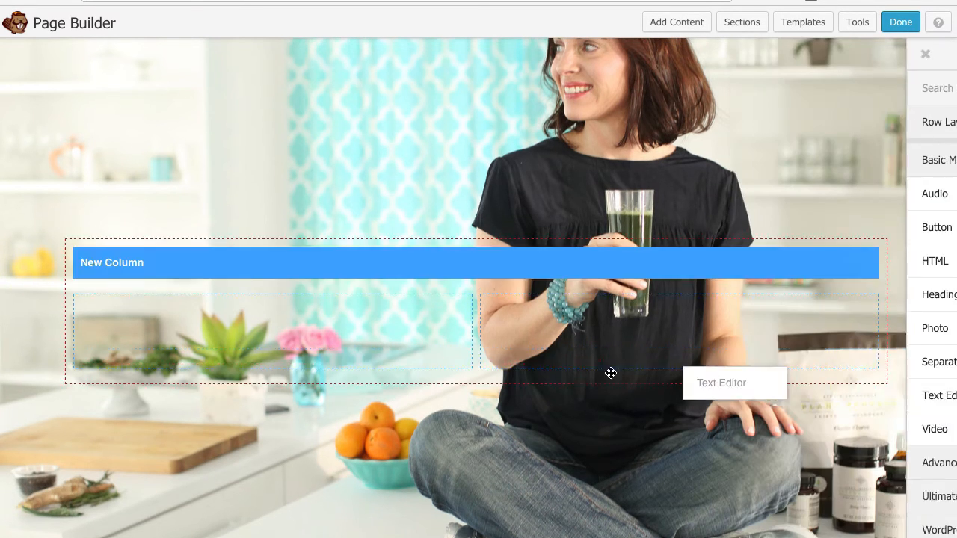
click(735, 383)
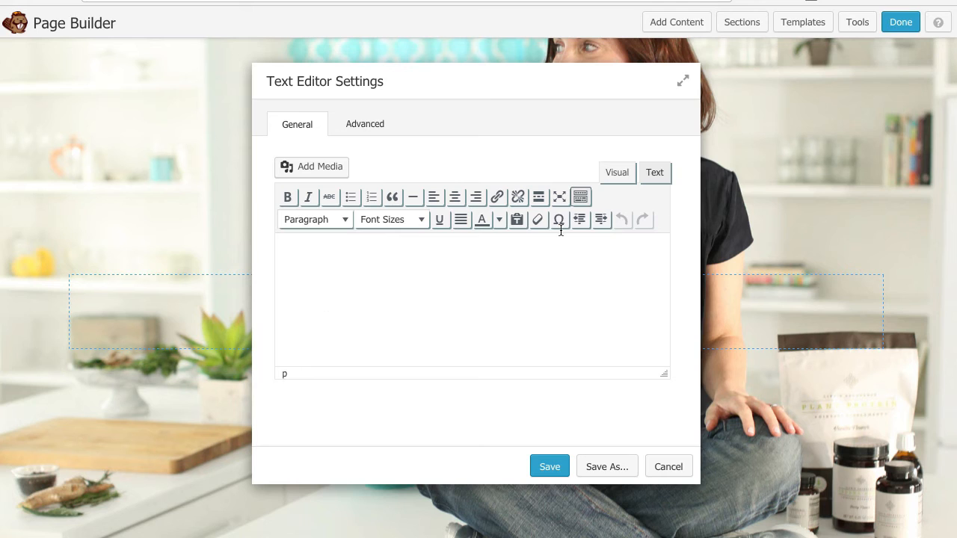
click(655, 173)
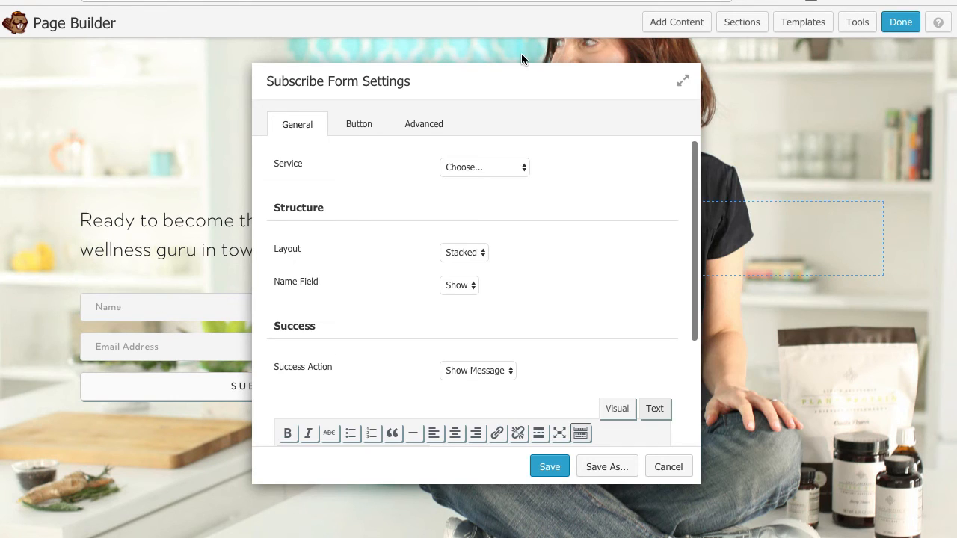
Set the subscribe form's layout to Inline
click(484, 167)
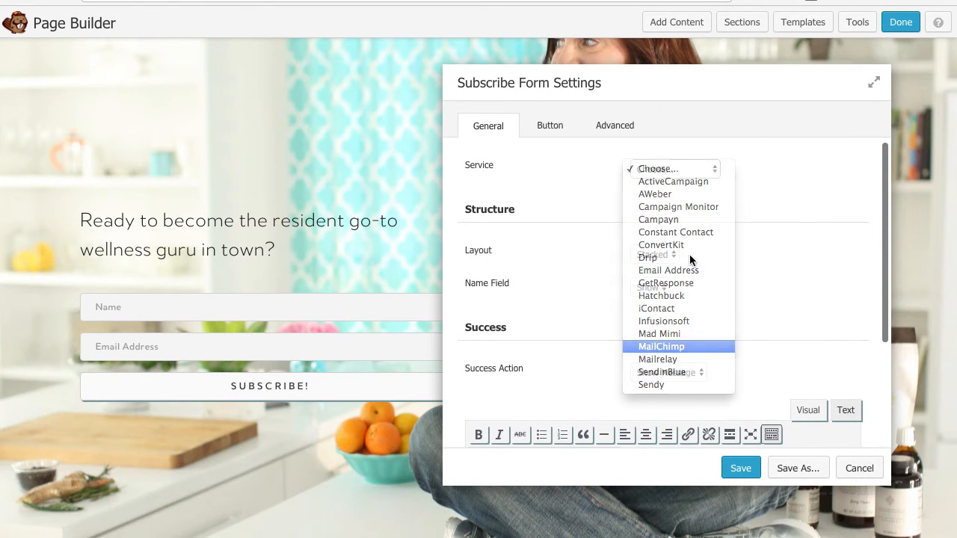
click(661, 346)
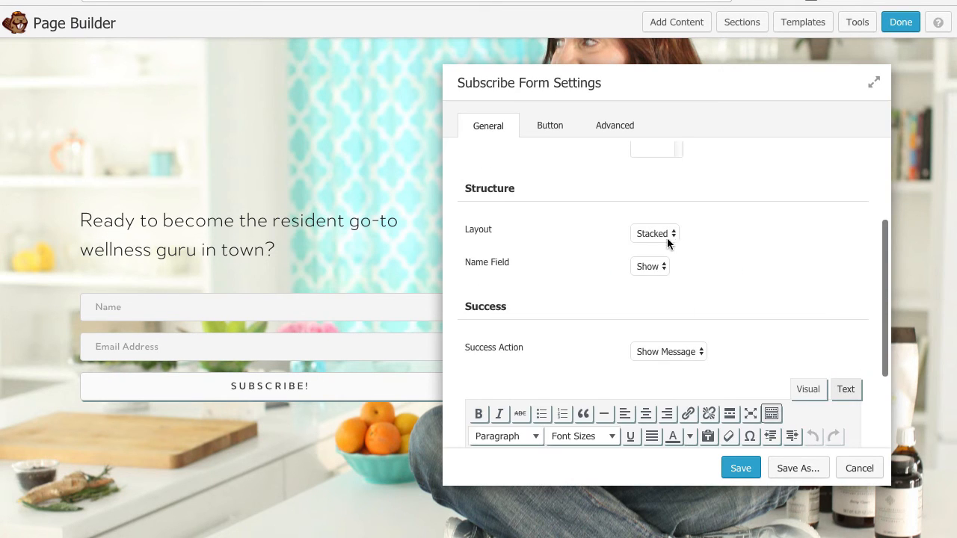
click(654, 233)
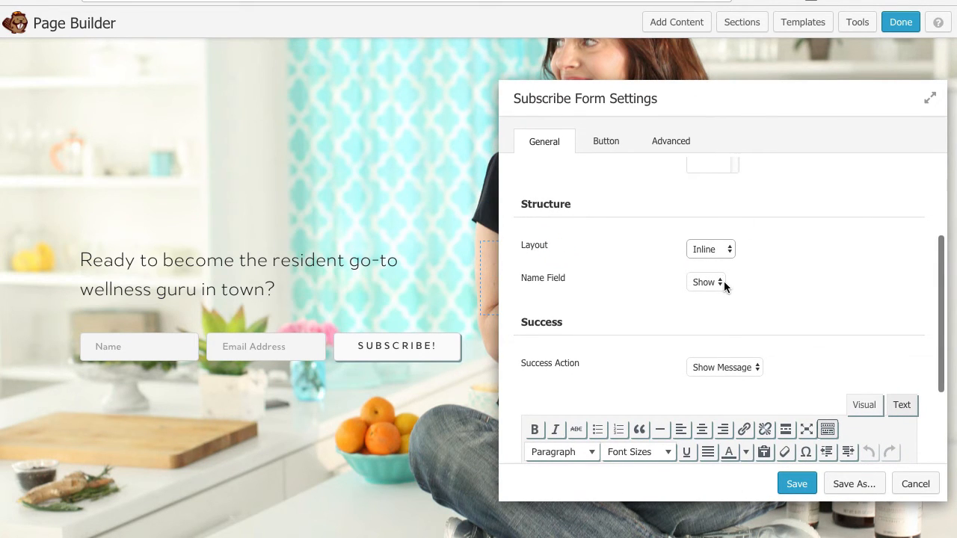
click(711, 249)
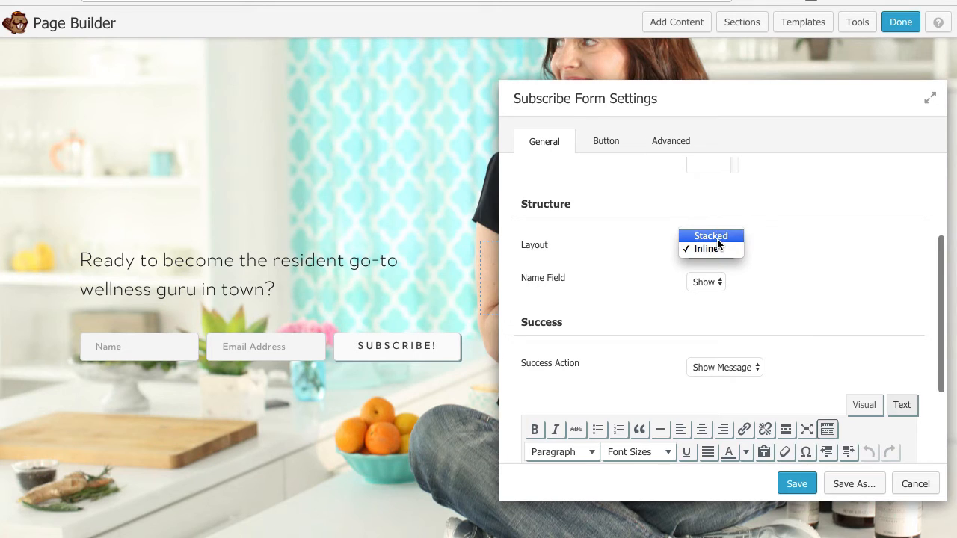
click(706, 249)
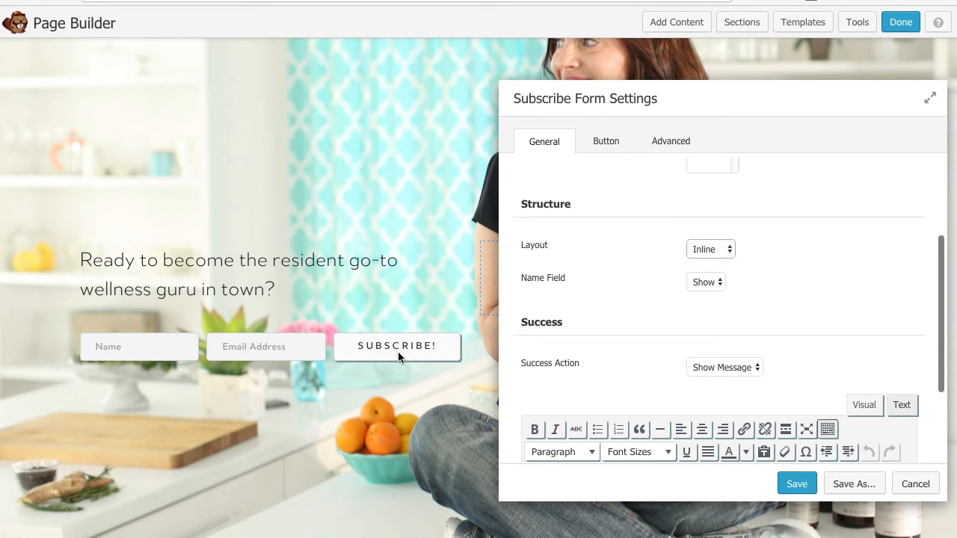
Set Name Field to Hide and review the success message options
click(706, 282)
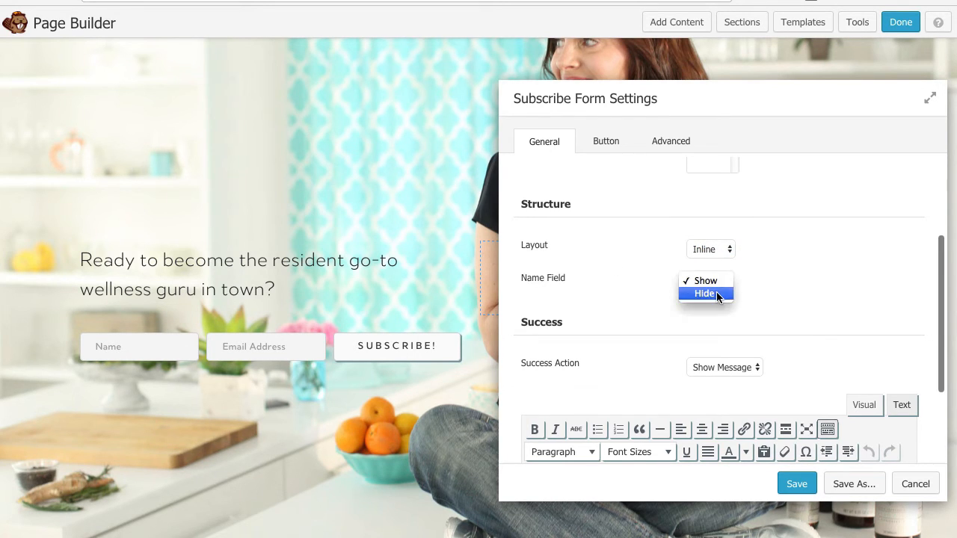
click(705, 293)
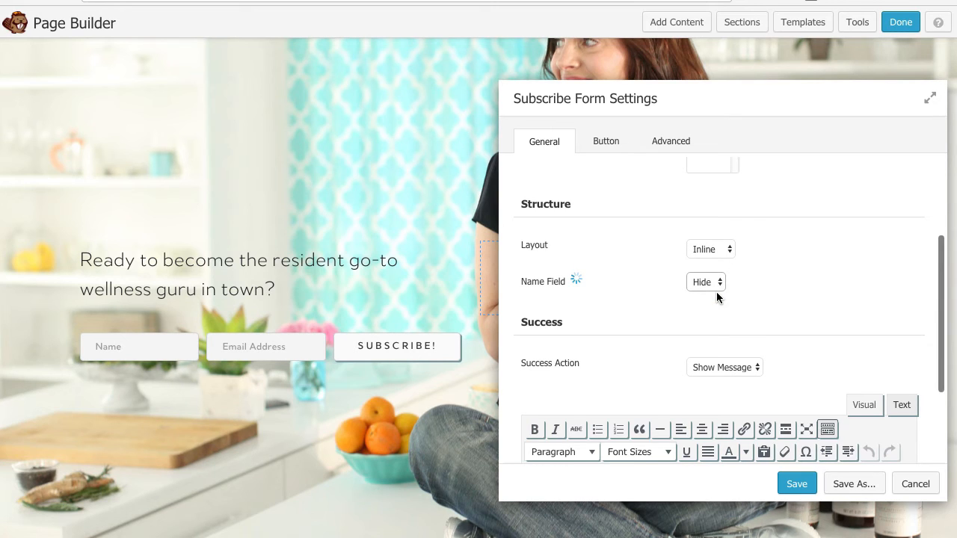
click(705, 282)
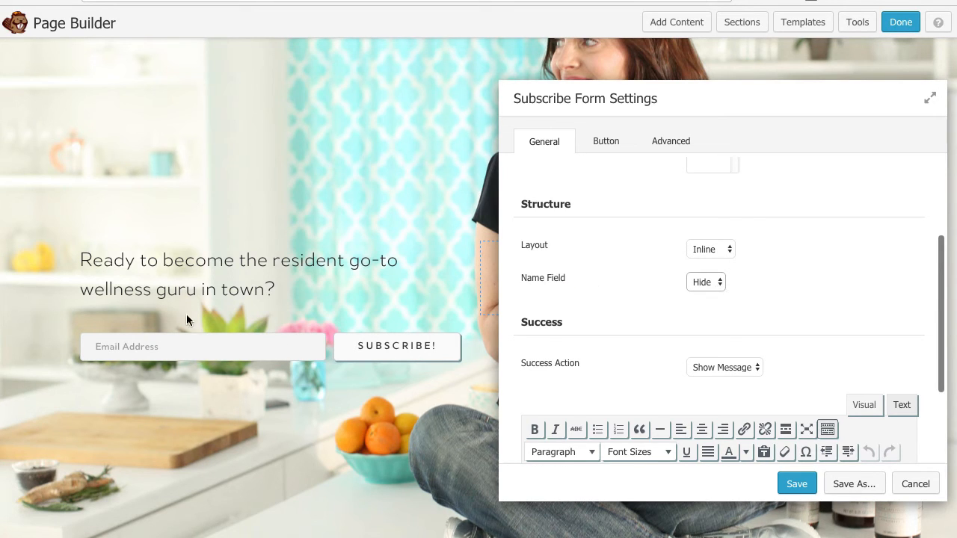
scroll(down, 3)
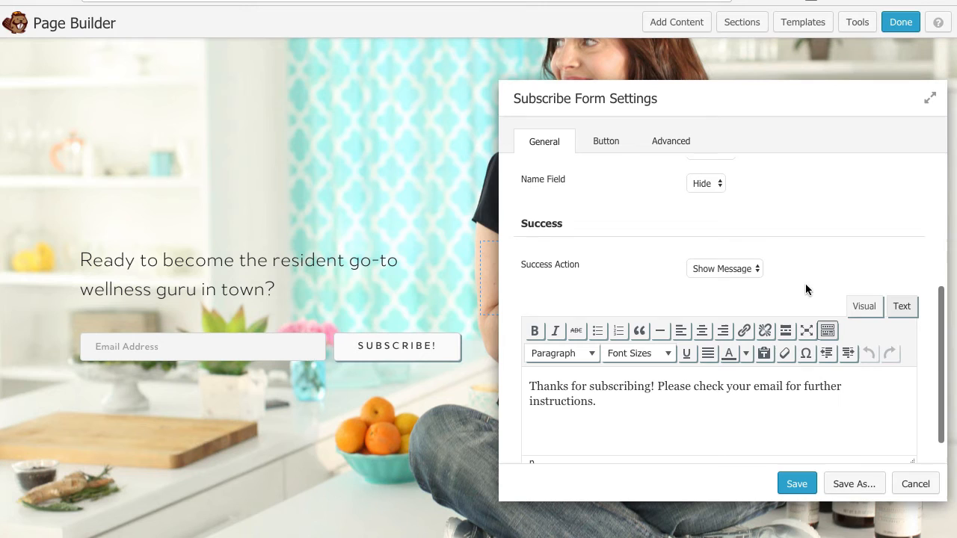
click(724, 269)
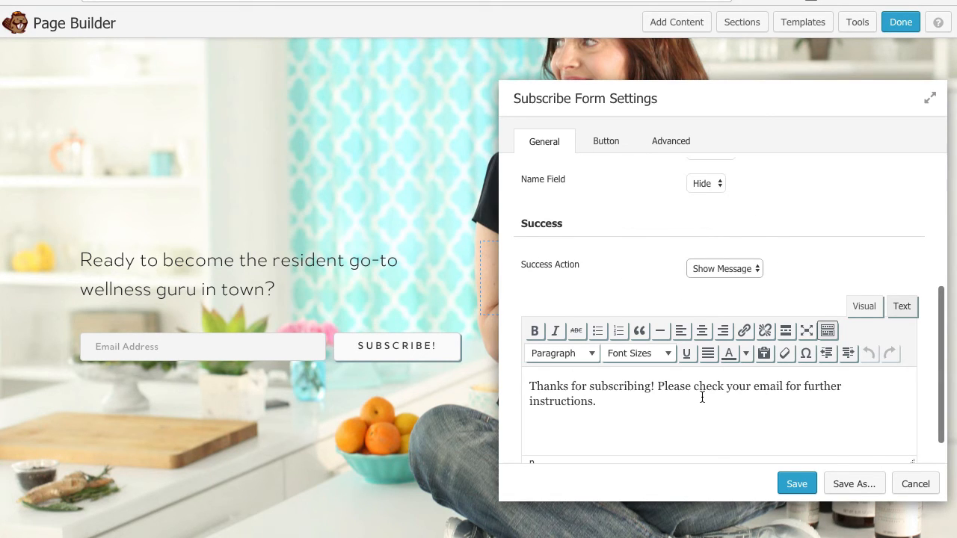
Change the subscribe button text to 'HELL YEAH!' and enter 18 further down the Button tab
click(606, 140)
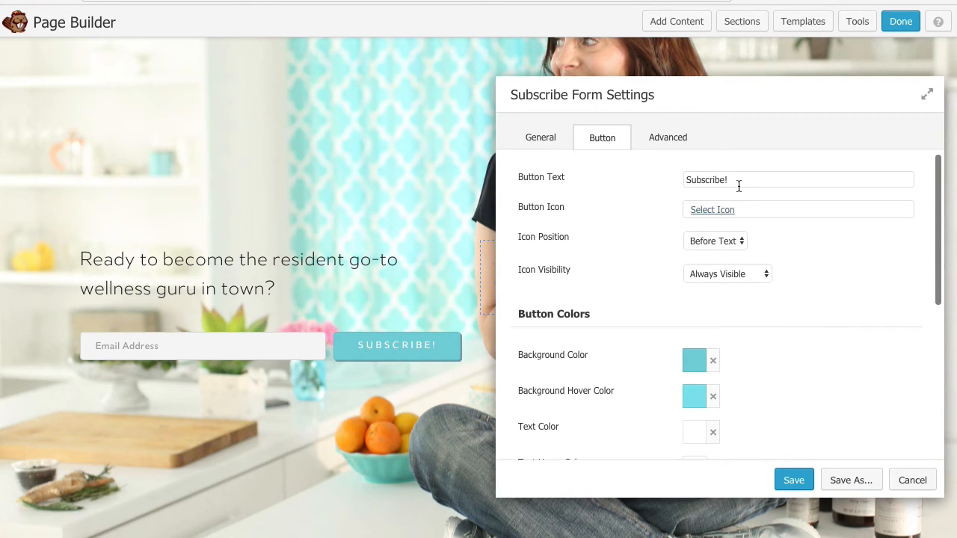
text(HEL)
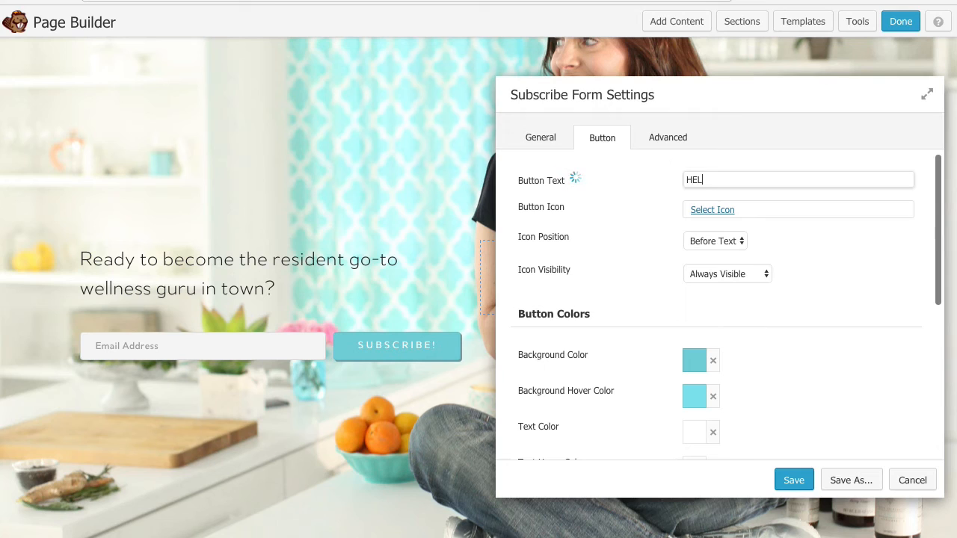
text(L)
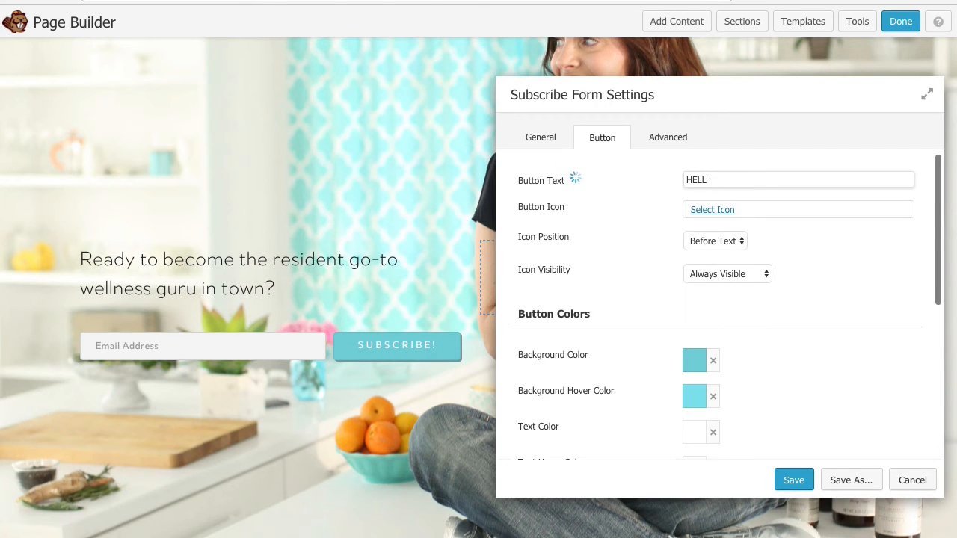
text(YEAH!)
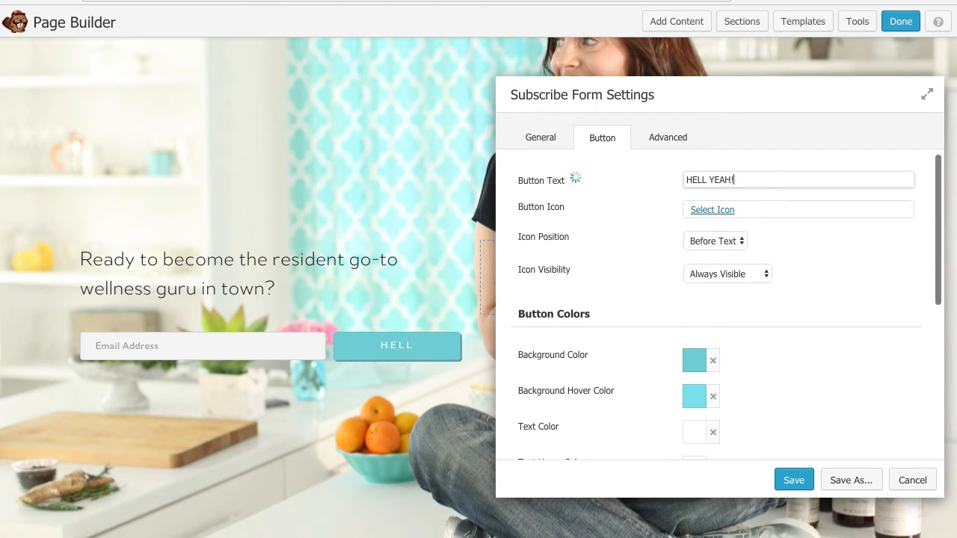
scroll(down, 3)
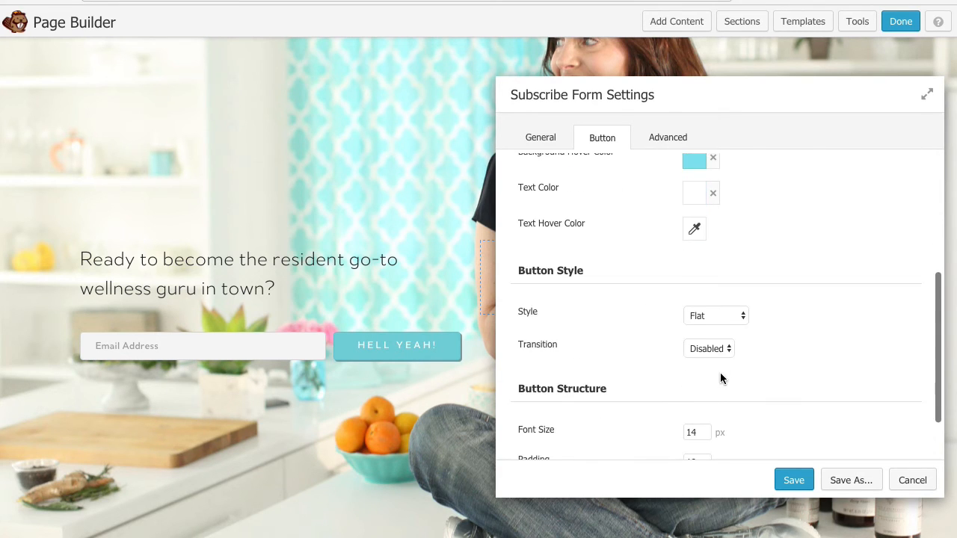
text(18)
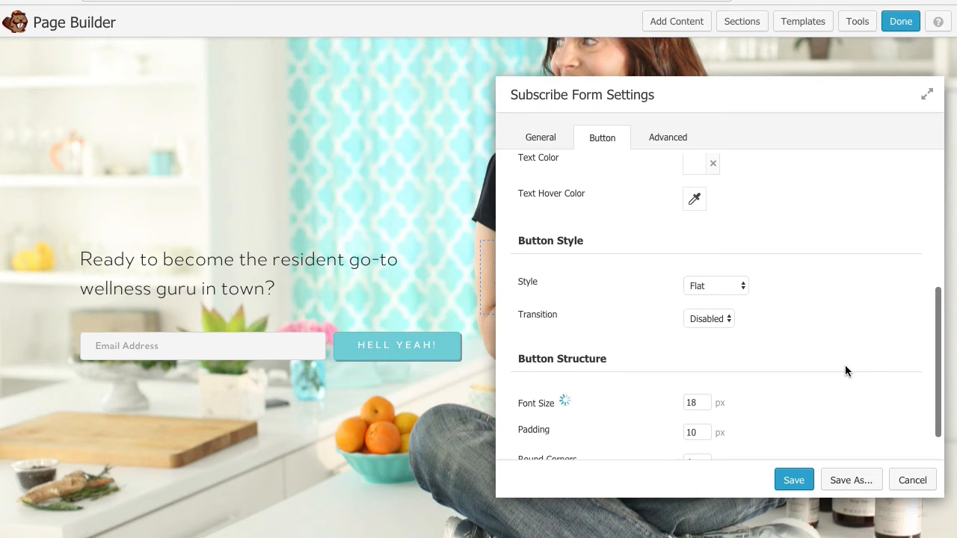
Review the form's Advanced options, return to the Button tab, and save the form settings
click(667, 137)
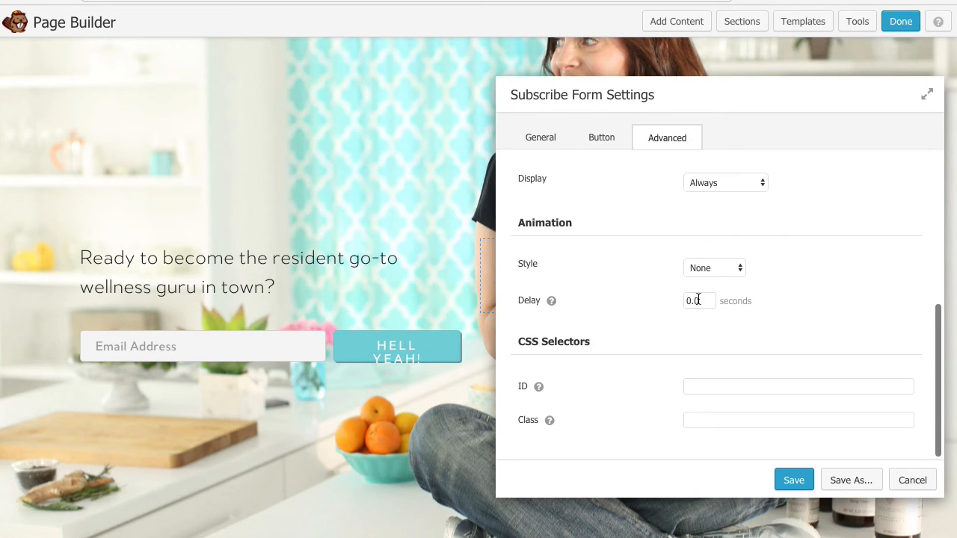
click(798, 420)
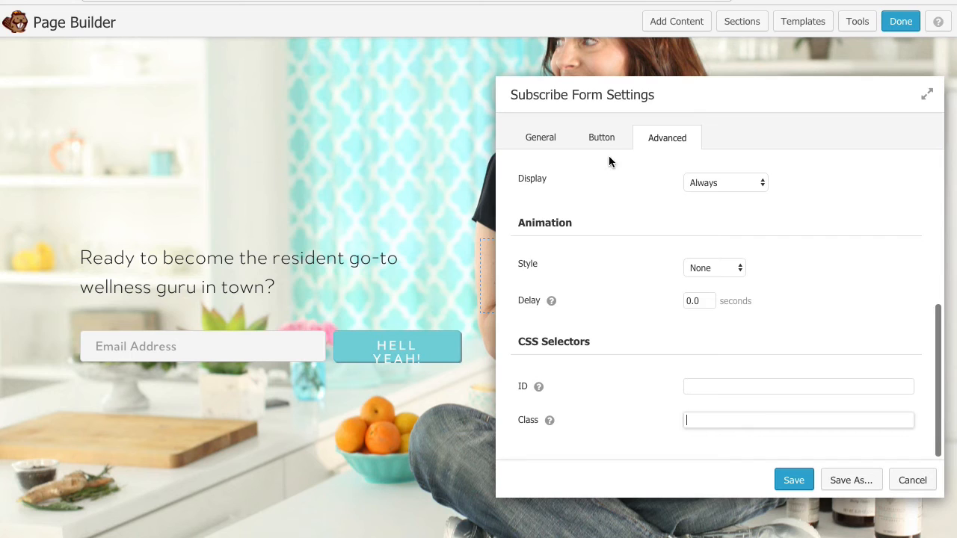
click(601, 137)
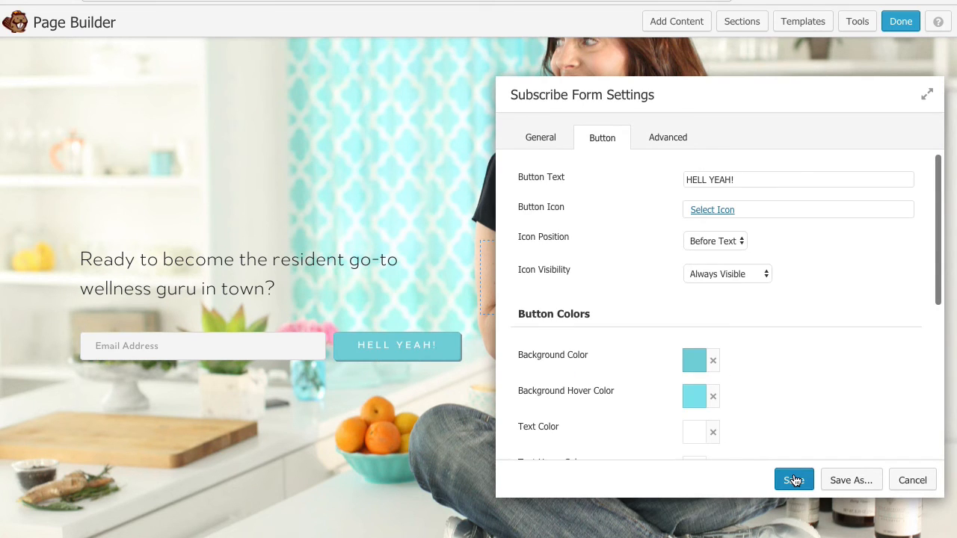
click(793, 480)
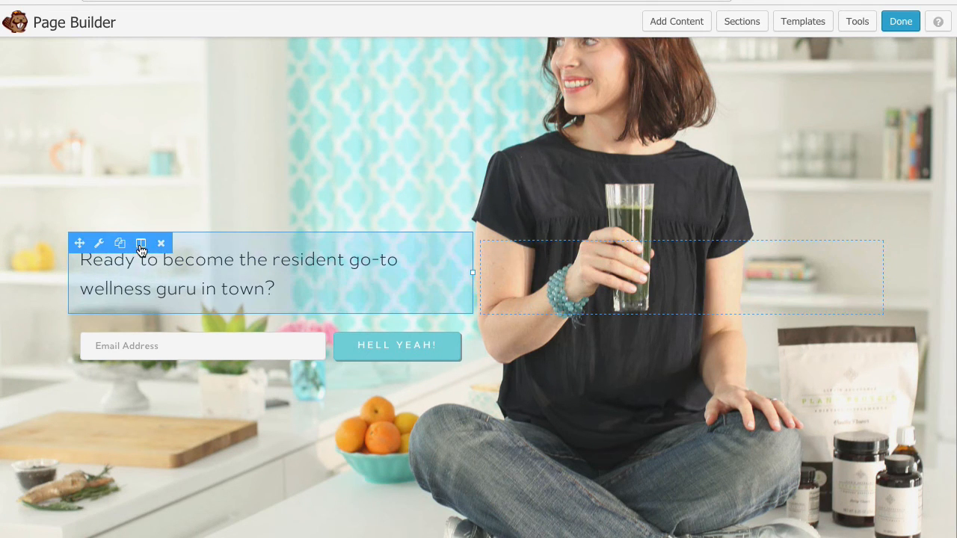
Give the headline column a black background at 75% opacity and save
click(98, 244)
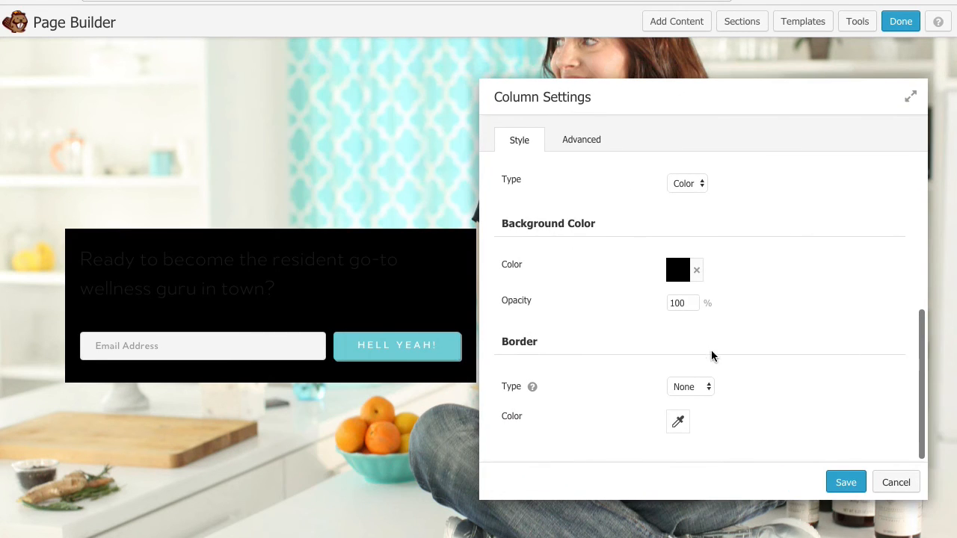
text(50)
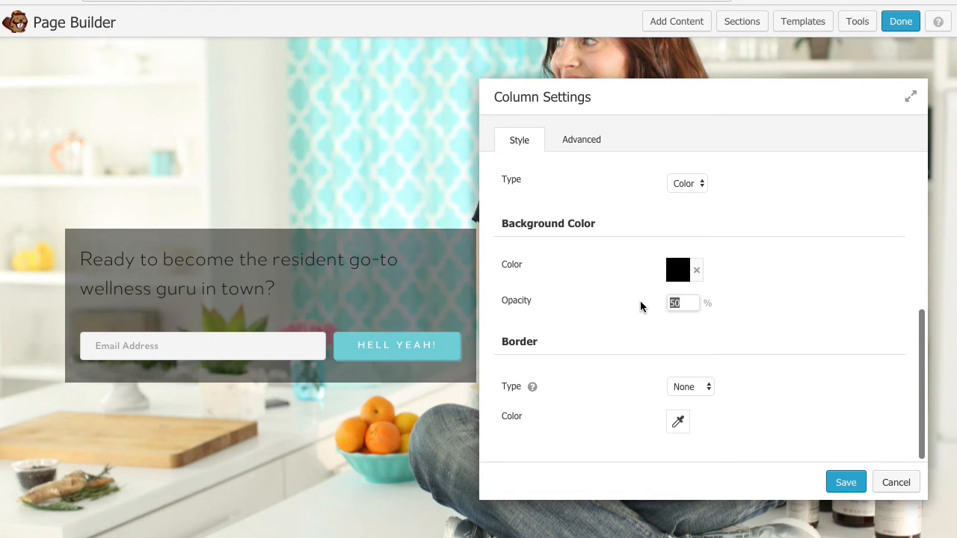
text(60)
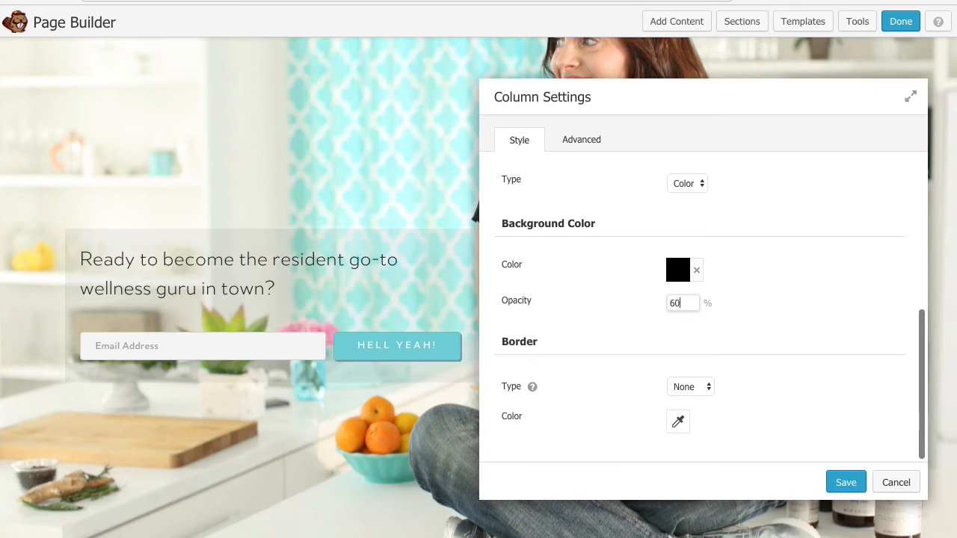
text(75)
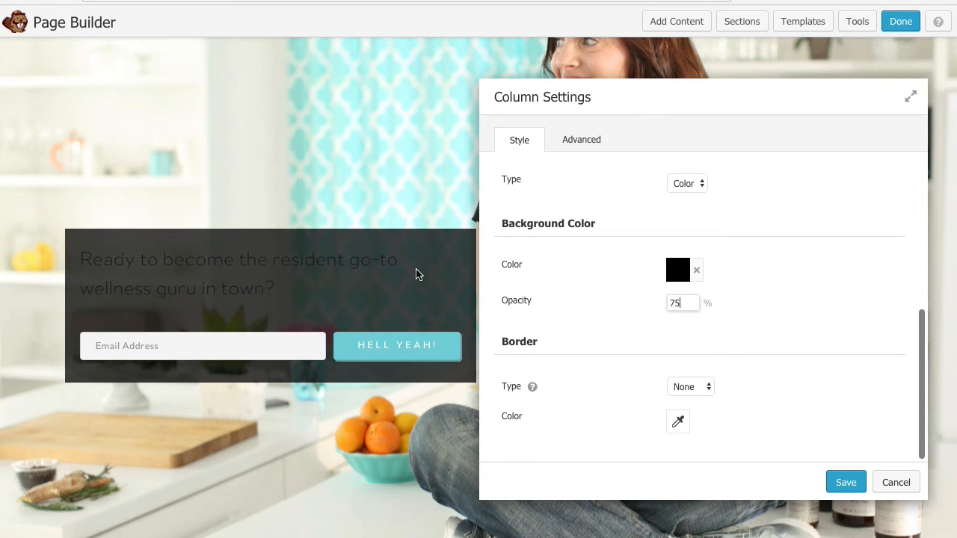
mouse_move(271, 289)
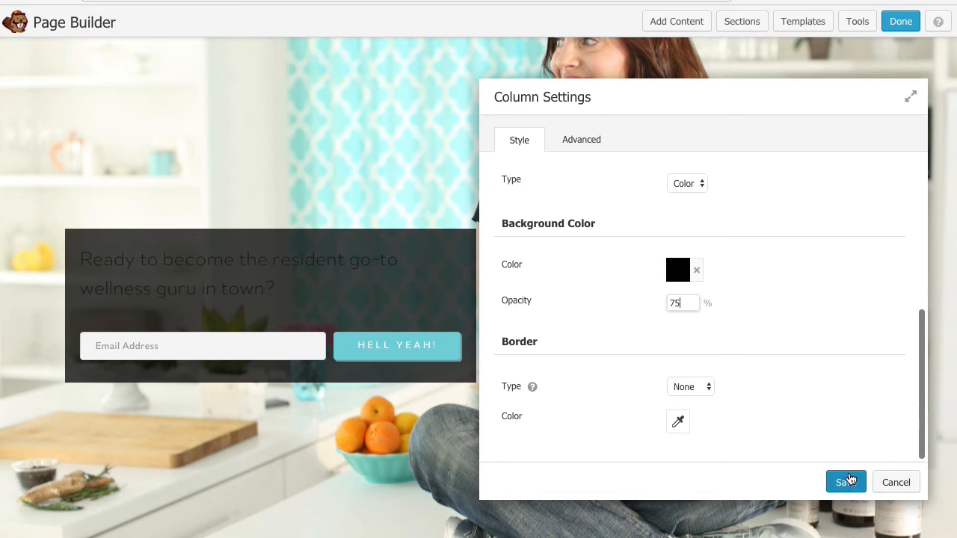
click(846, 482)
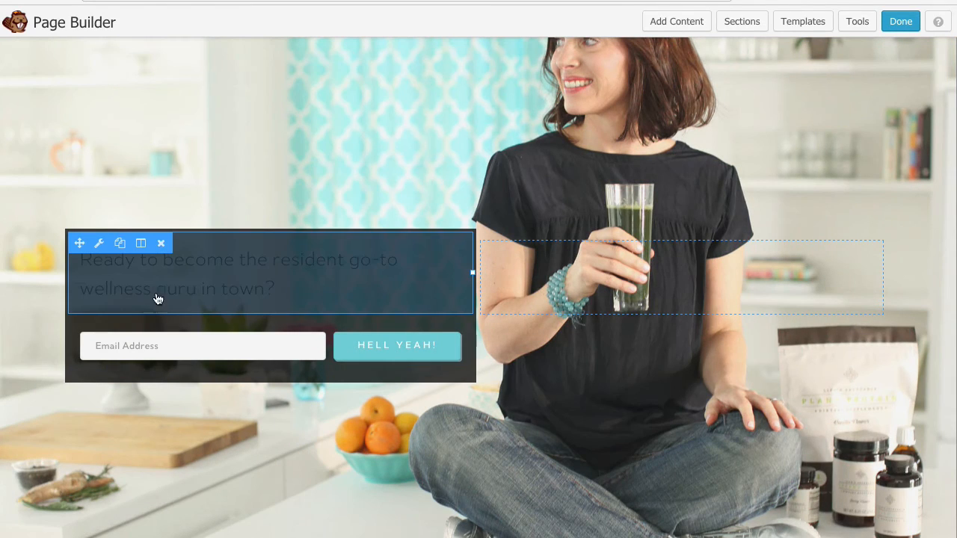
Set the column's text colour to white (#ffffff) in Column Settings and save
click(141, 243)
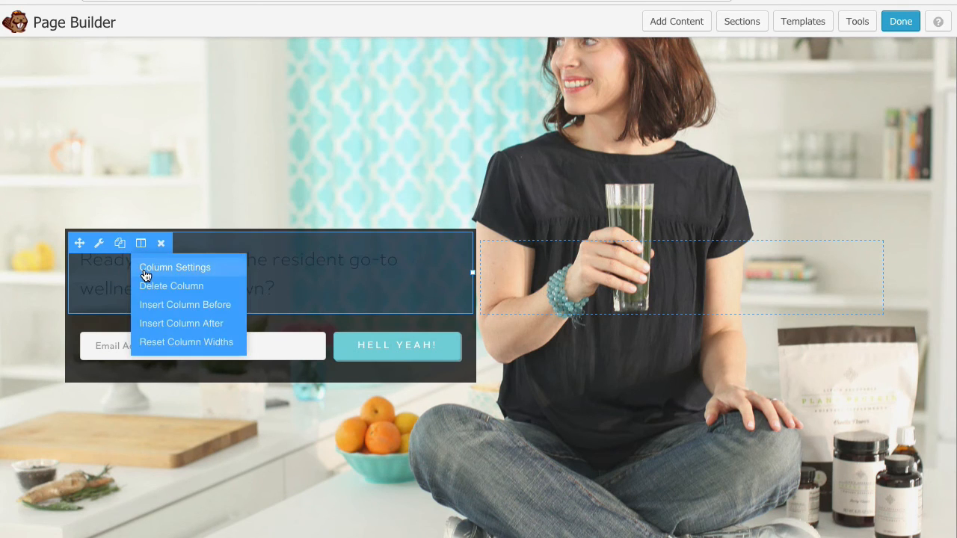
click(175, 267)
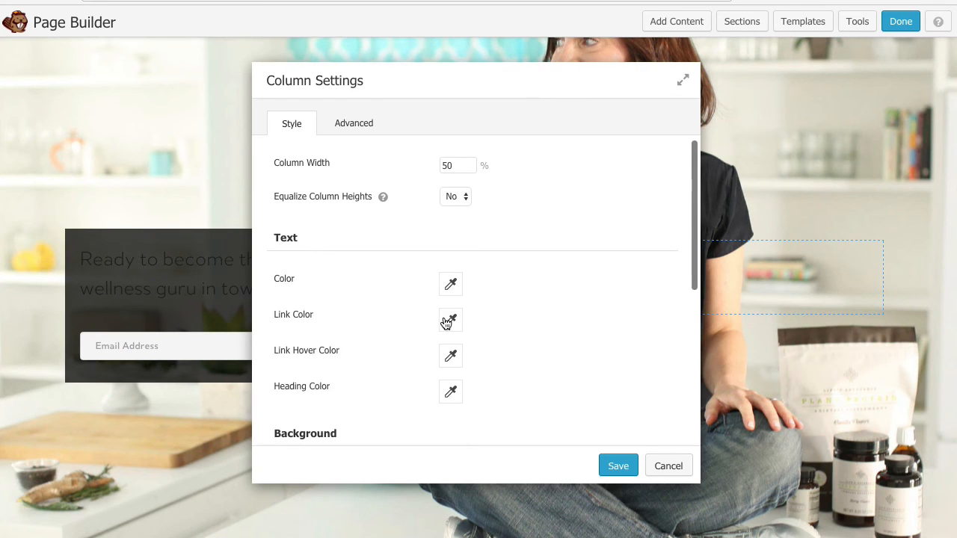
click(451, 285)
text(#ffffff)
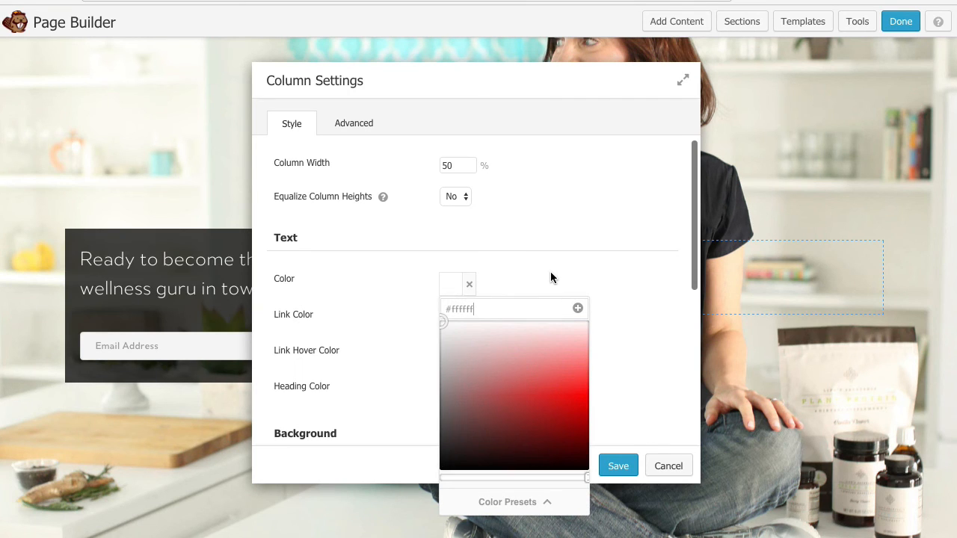
click(618, 465)
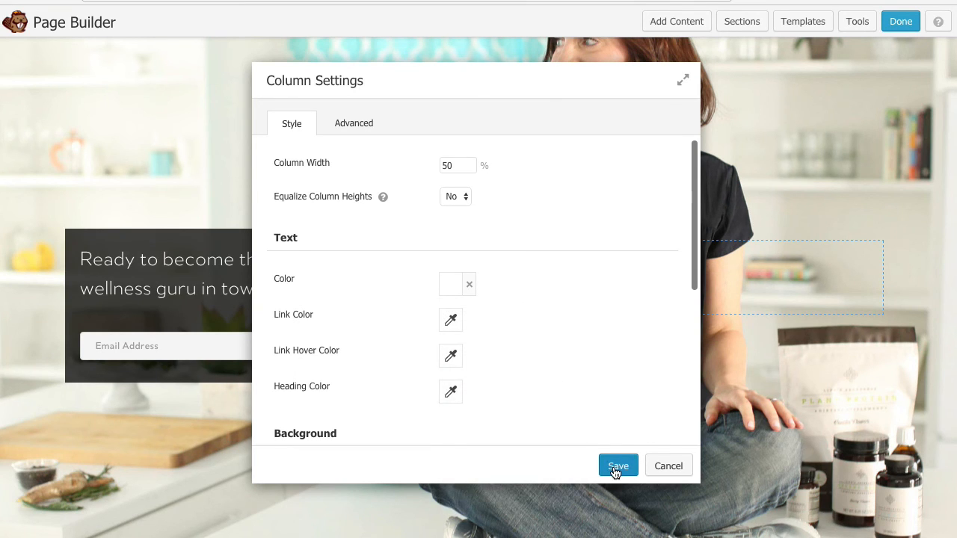
click(618, 466)
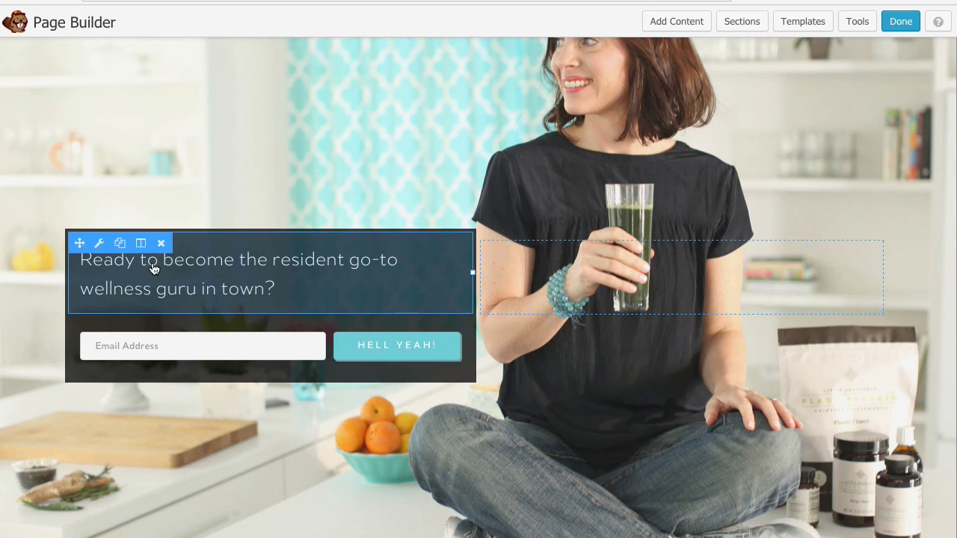
Set the column width to 60 and its top and bottom padding to 30px
click(141, 243)
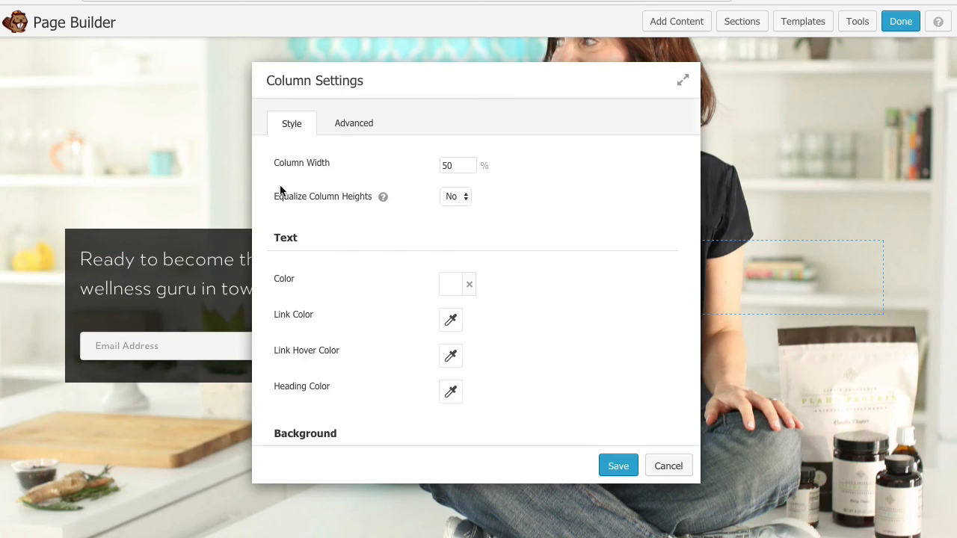
text(60)
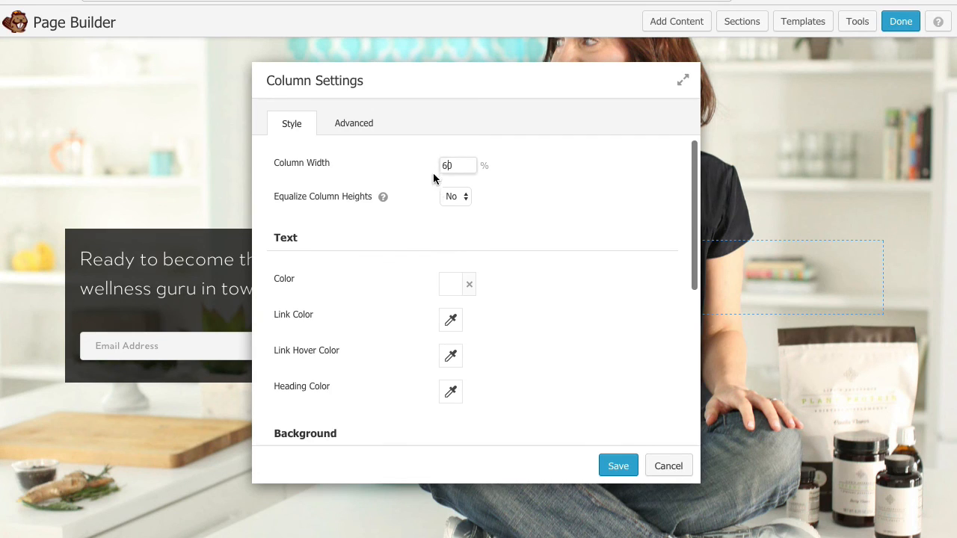
click(353, 123)
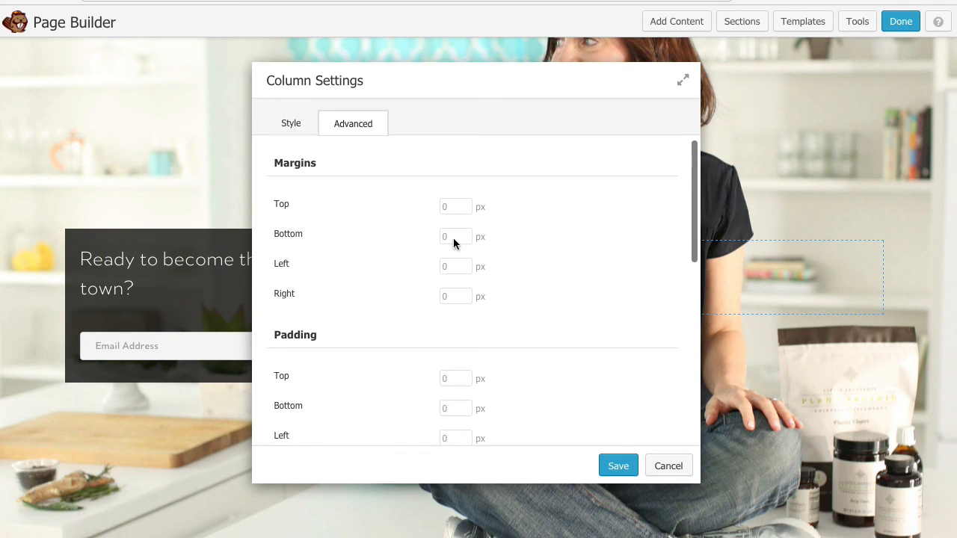
text(30)
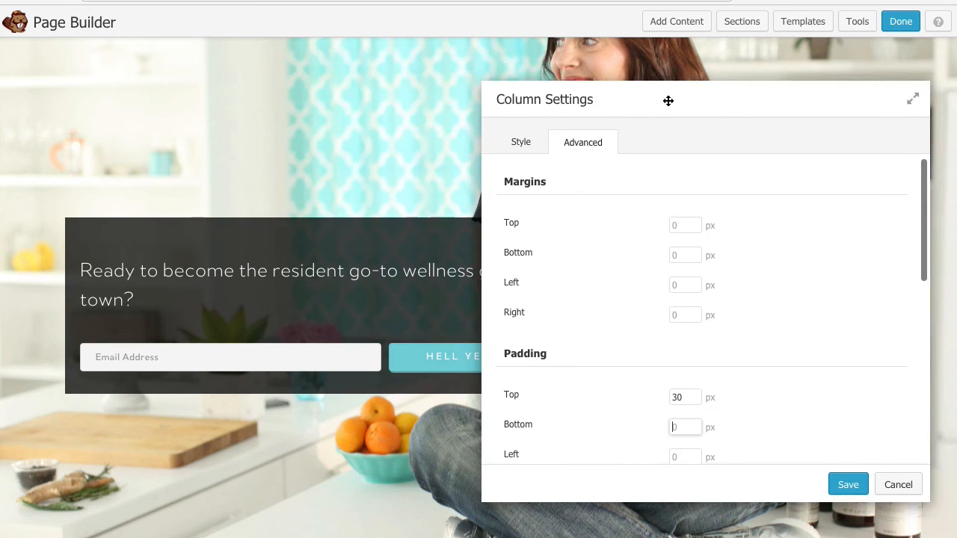
text(30)
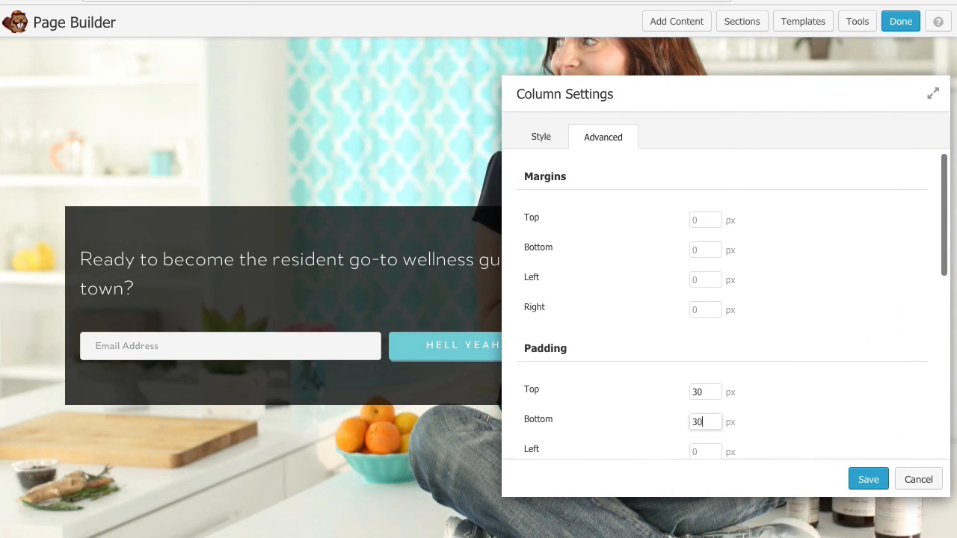
text(30)
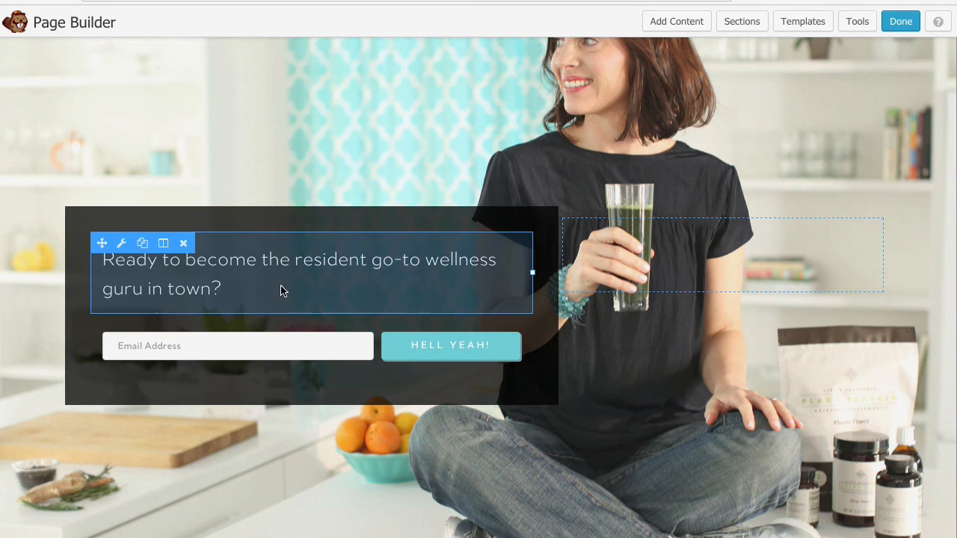
Change the headline markup to <h1 align="center">, save it, and click Done
click(121, 243)
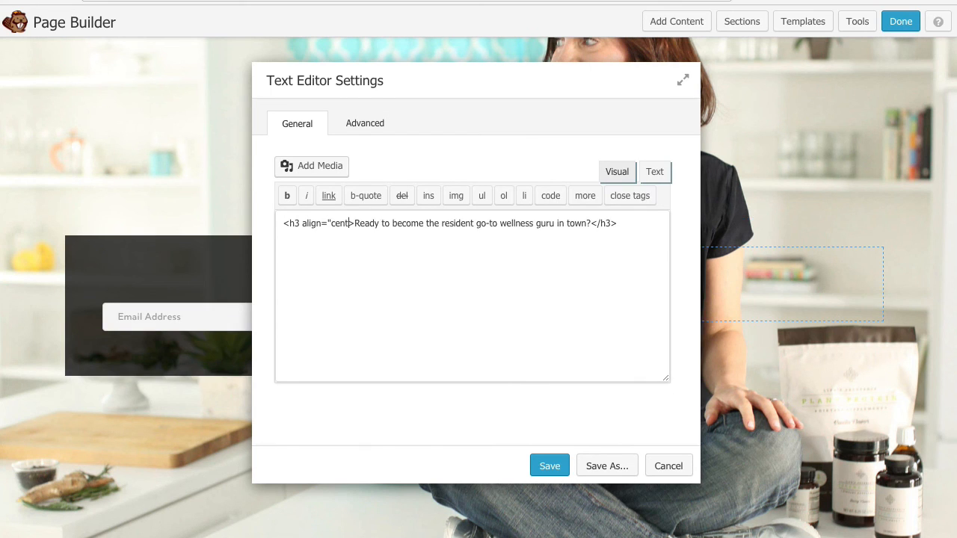
click(549, 466)
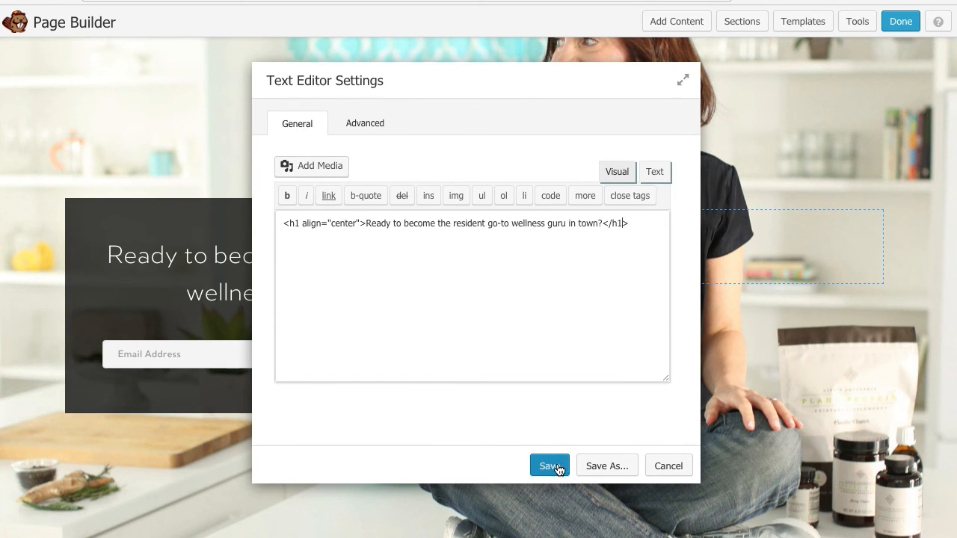
click(550, 466)
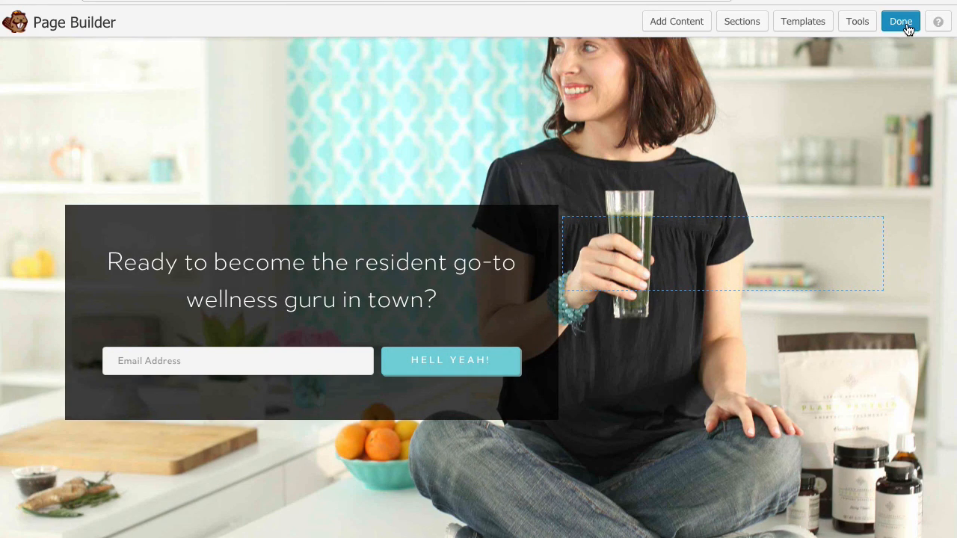
click(901, 21)
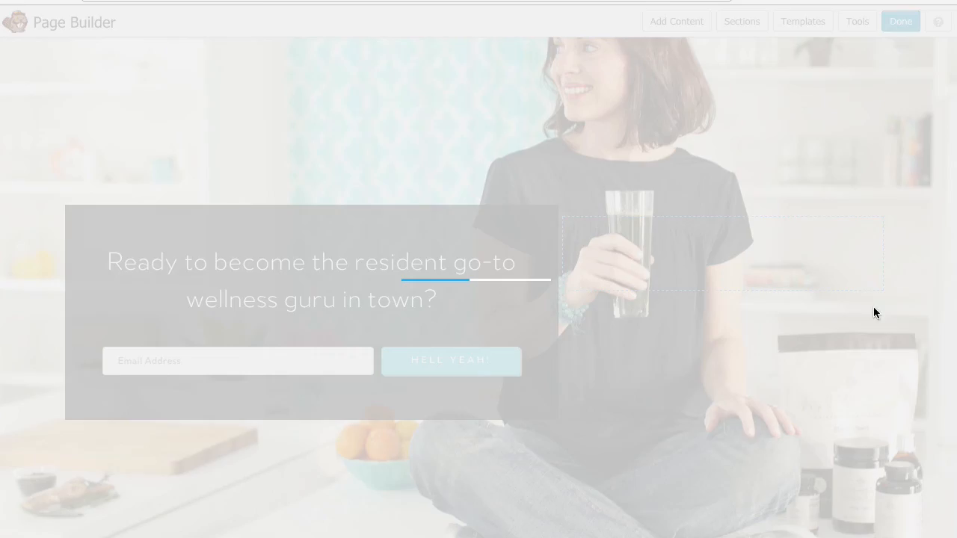